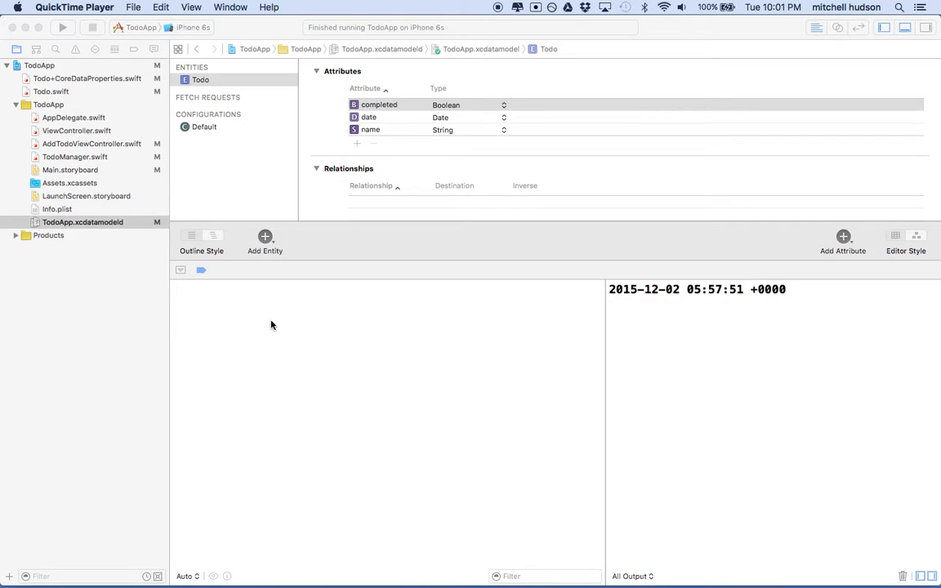
{"action": "mouse_move", "coordinate": [271, 222]}
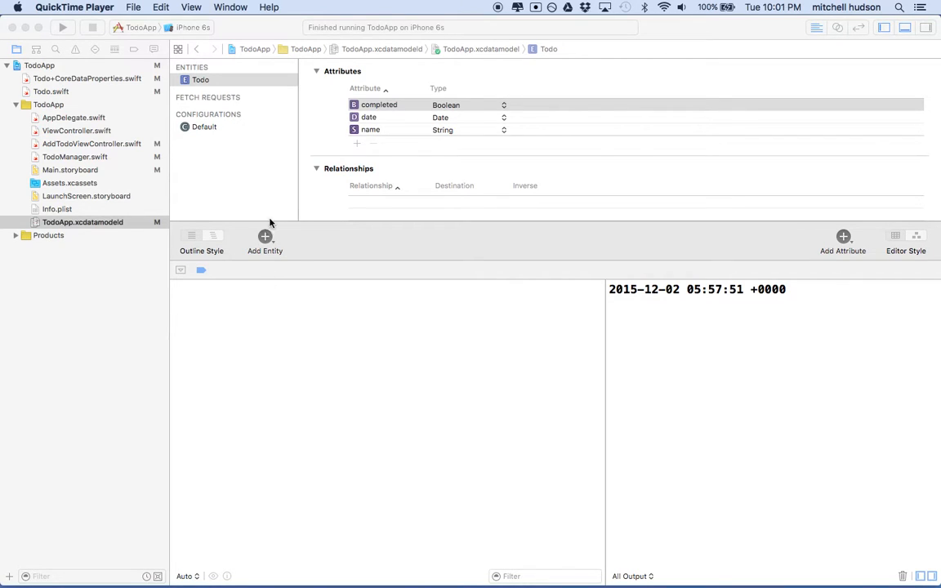
{"action": "mouse_move", "coordinate": [296, 271]}
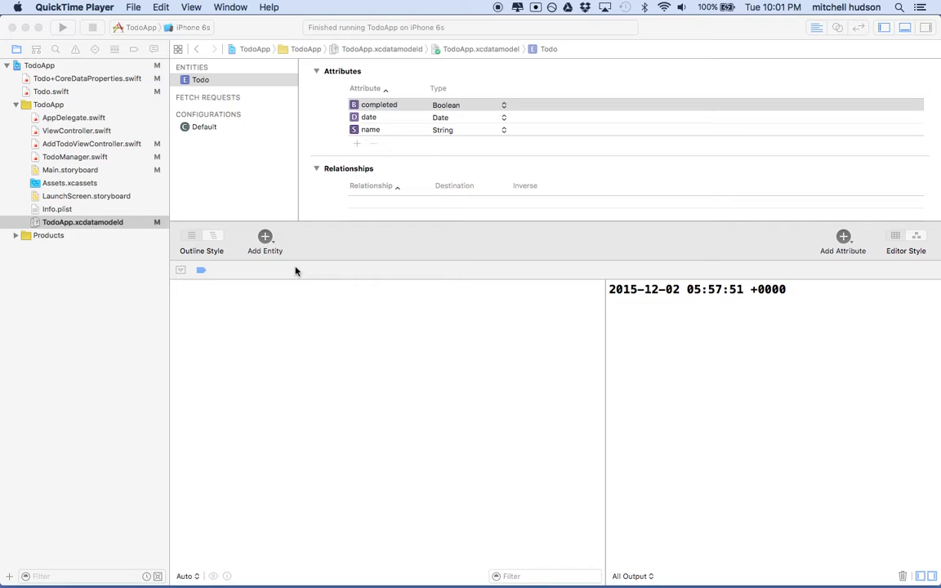
{"action": "mouse_move", "coordinate": [222, 117]}
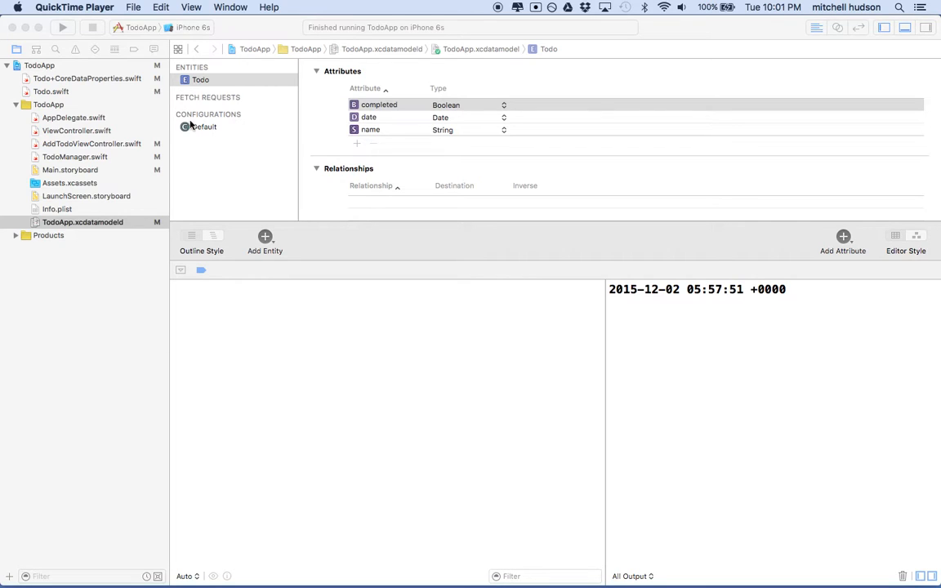
{"action": "mouse_move", "coordinate": [128, 153]}
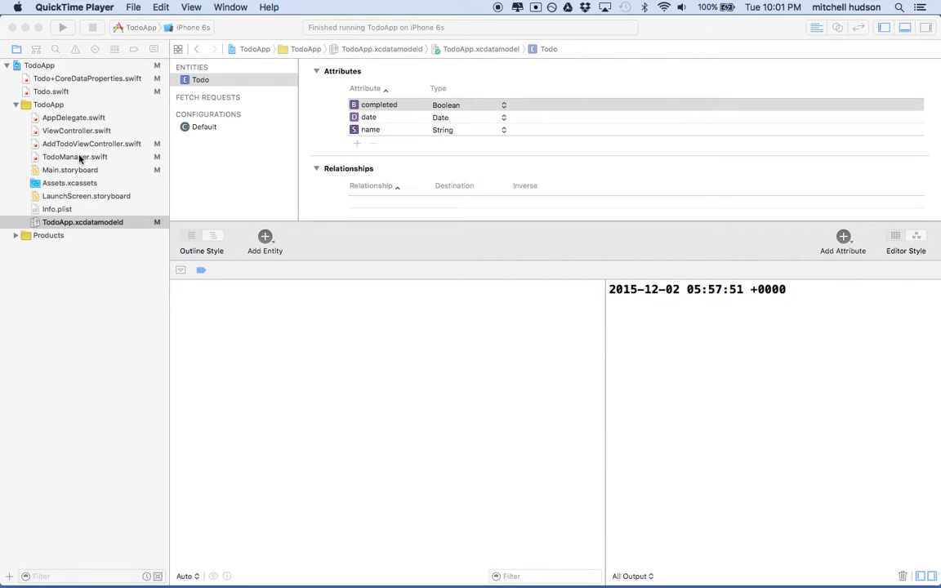
{"action": "mouse_move", "coordinate": [66, 157]}
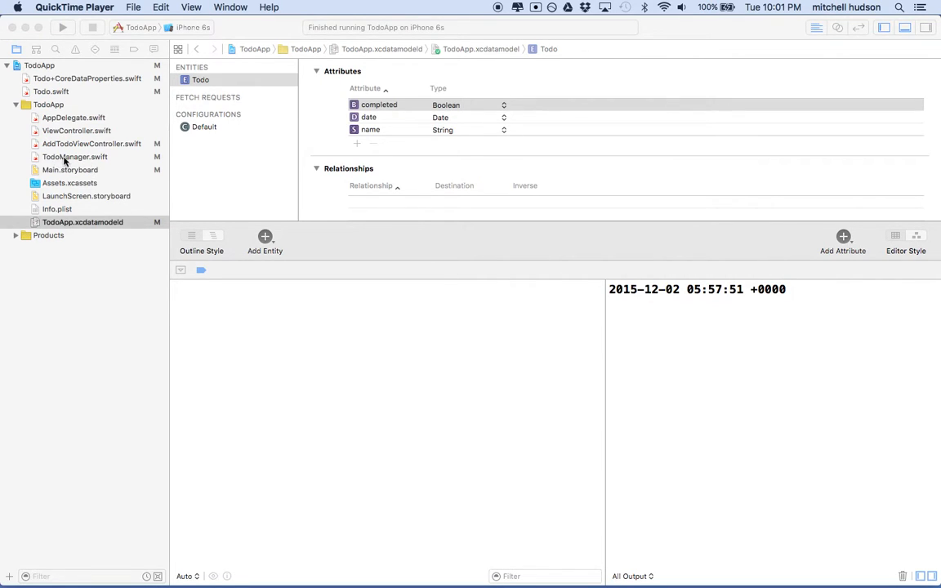
Add a date: NSDate parameter after name: String in addNewTodoWithName within TodoManager.swift
{"action": "left_click", "coordinate": [75, 157]}
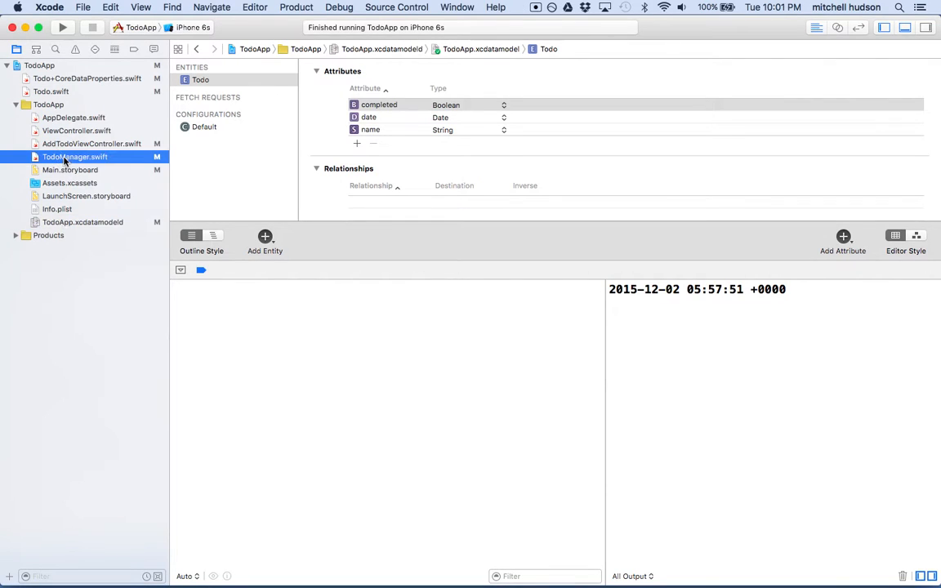
{"action": "left_click", "coordinate": [75, 157]}
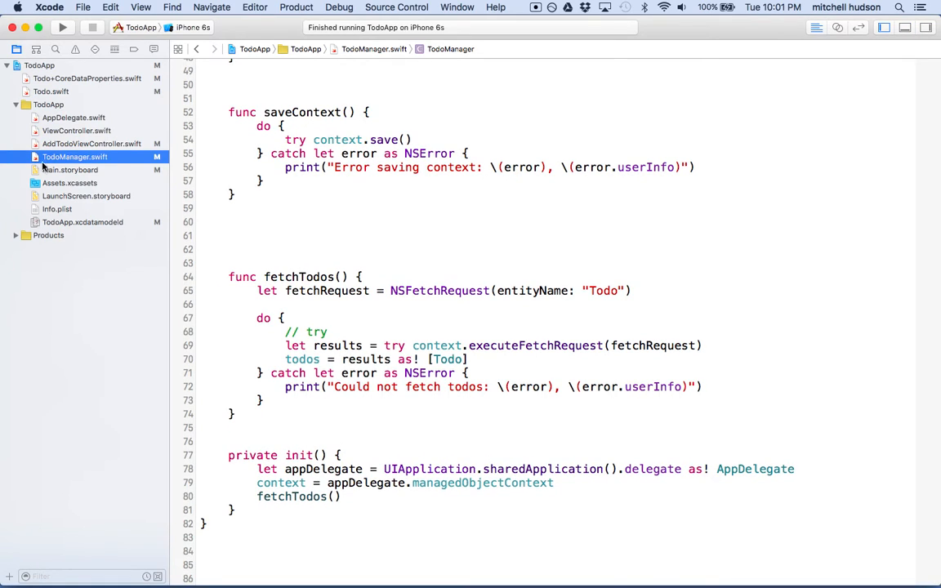
{"action": "scroll", "scroll_direction": "down", "scroll_amount": 3}
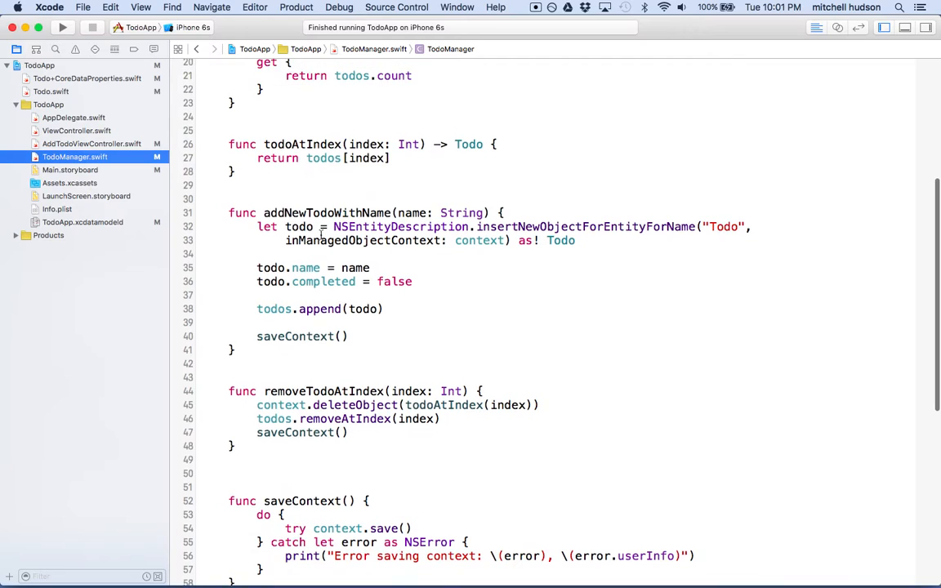
{"action": "double_click", "coordinate": [327, 212]}
{"action": "type", "text": ", "}
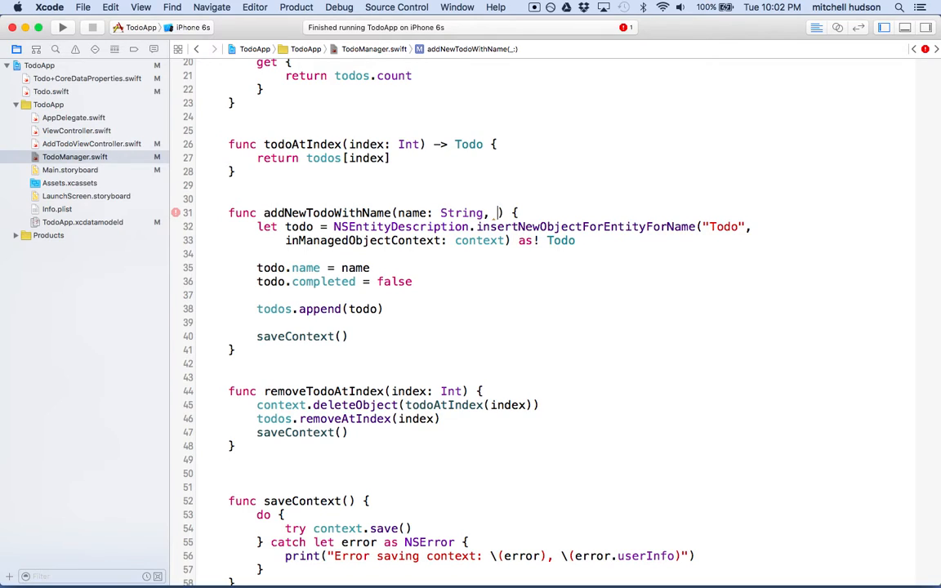
{"action": "type", "text": "date:"}
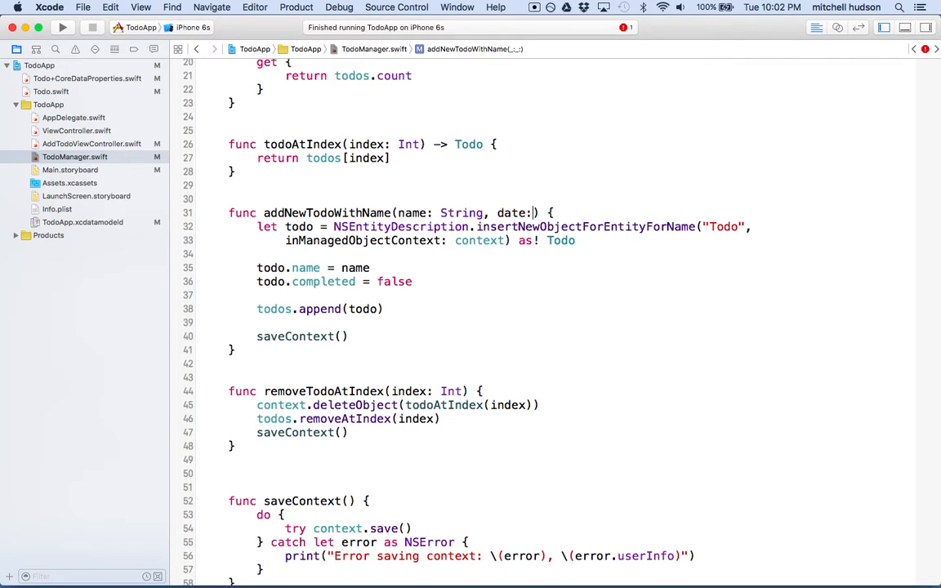
{"action": "type", "text": "NSDate"}
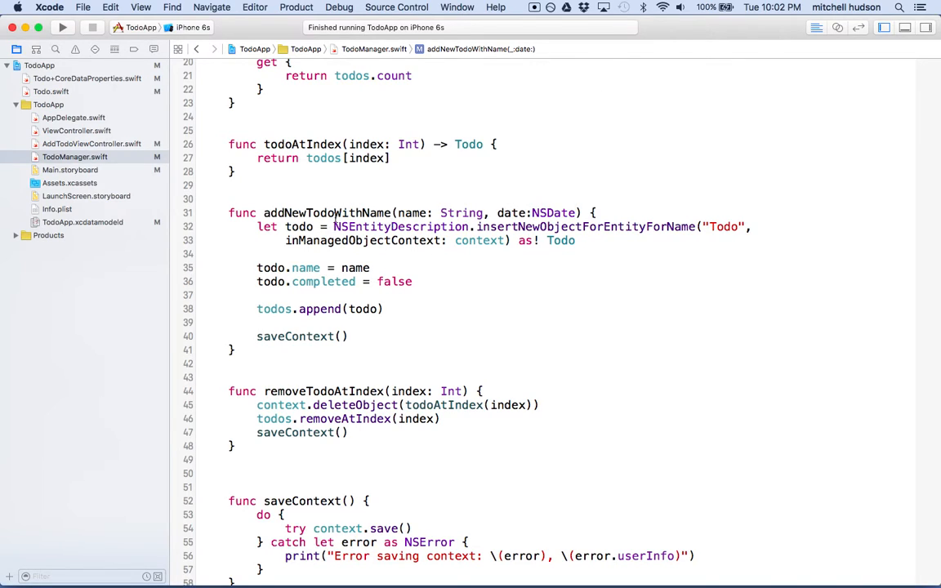
{"action": "double_click", "coordinate": [327, 212]}
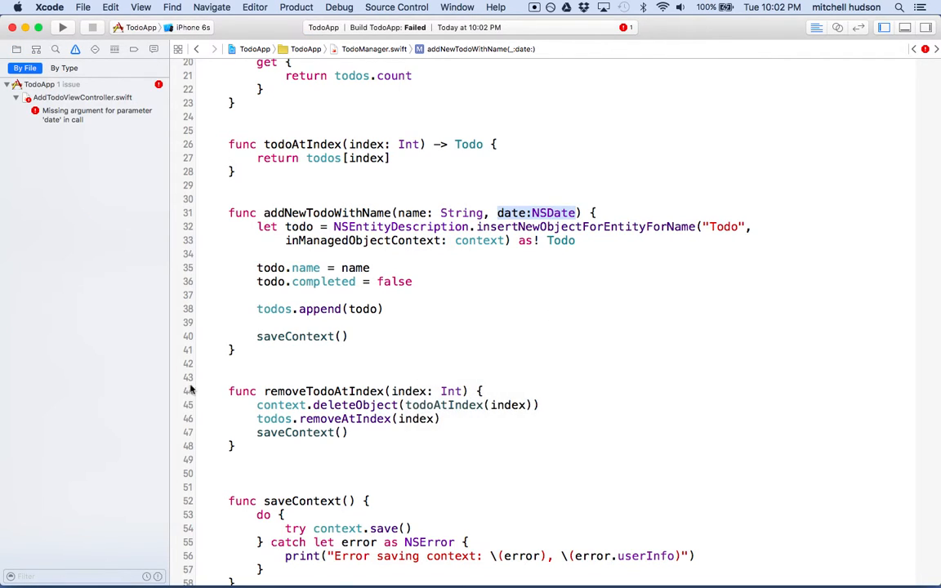
Change the call in AddTodoViewController.swift to addNewTodoWithName(nameText.text!, date: date)
{"action": "left_click", "coordinate": [16, 49]}
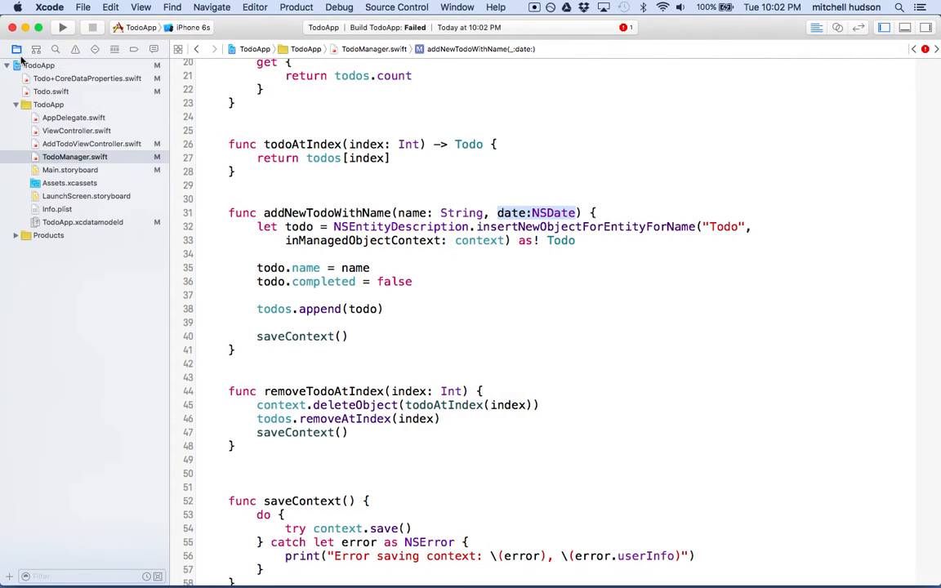
{"action": "mouse_move", "coordinate": [55, 137]}
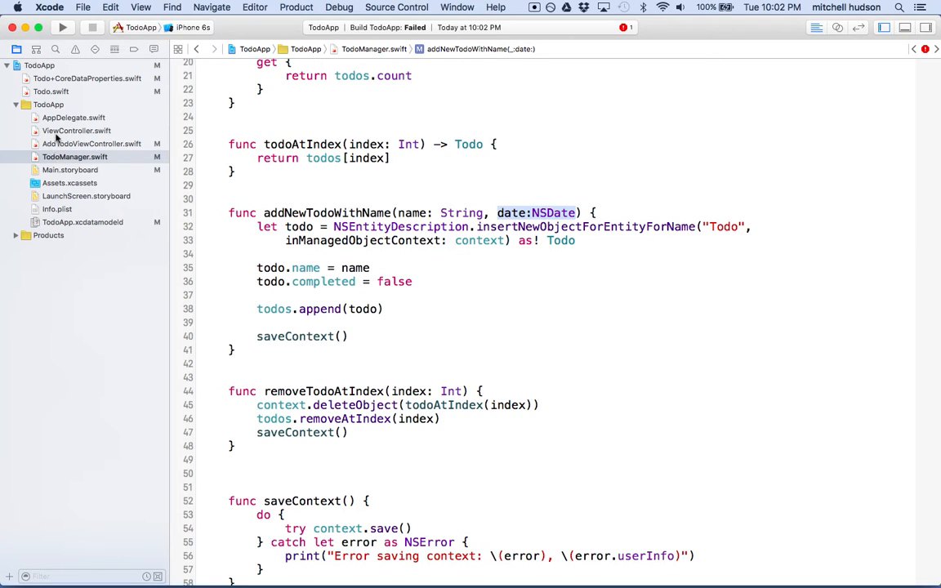
{"action": "left_click", "coordinate": [91, 144]}
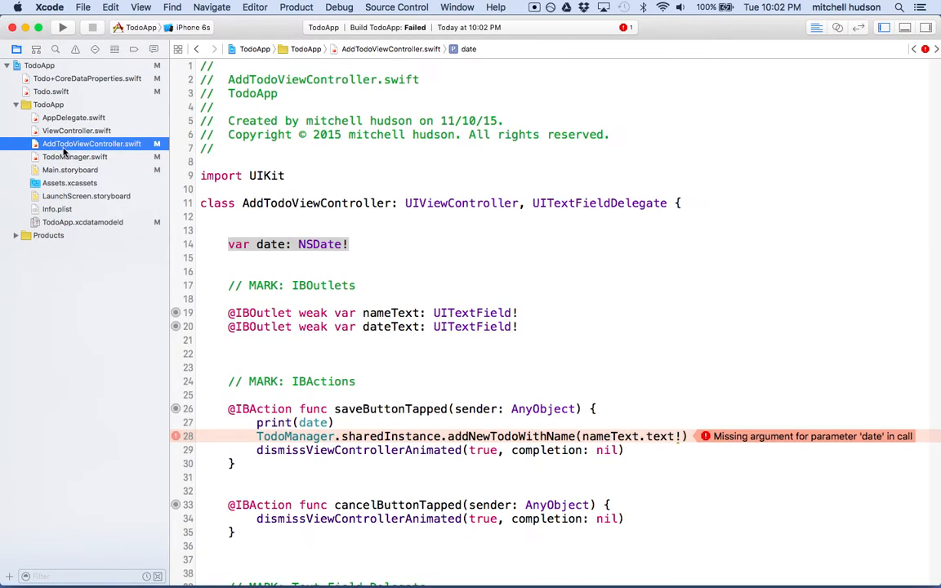
{"action": "scroll", "scroll_direction": "down", "scroll_amount": 3}
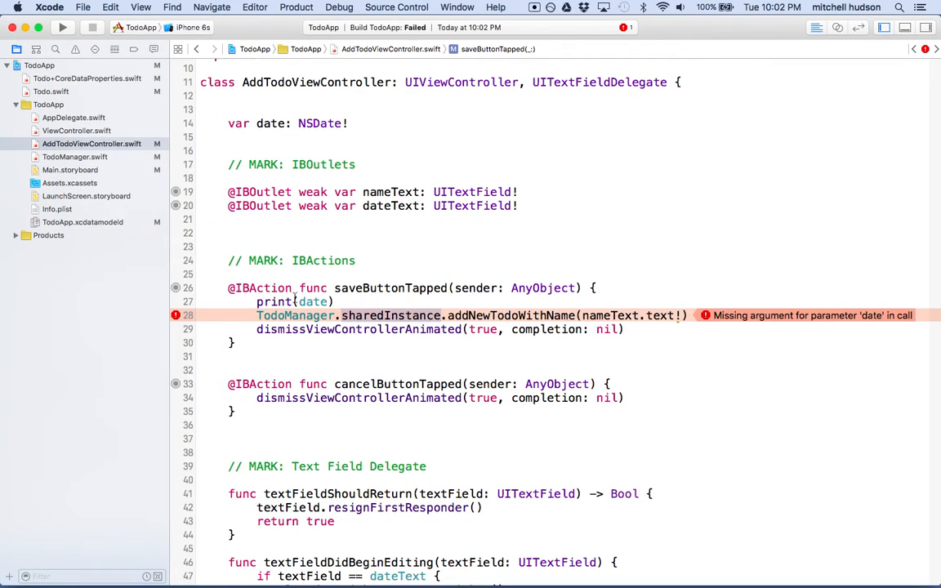
{"action": "double_click", "coordinate": [384, 287]}
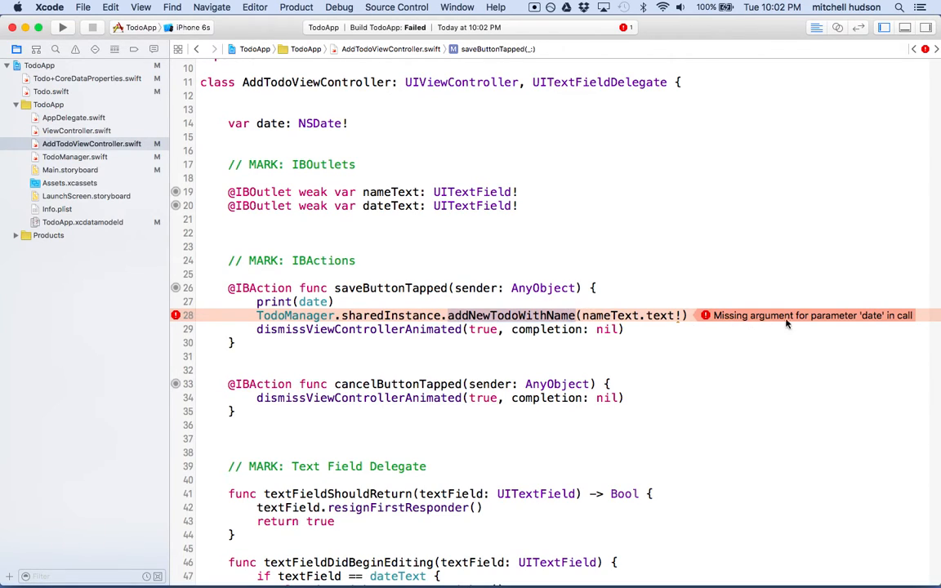
{"action": "mouse_move", "coordinate": [898, 320]}
{"action": "type", "text": ", "}
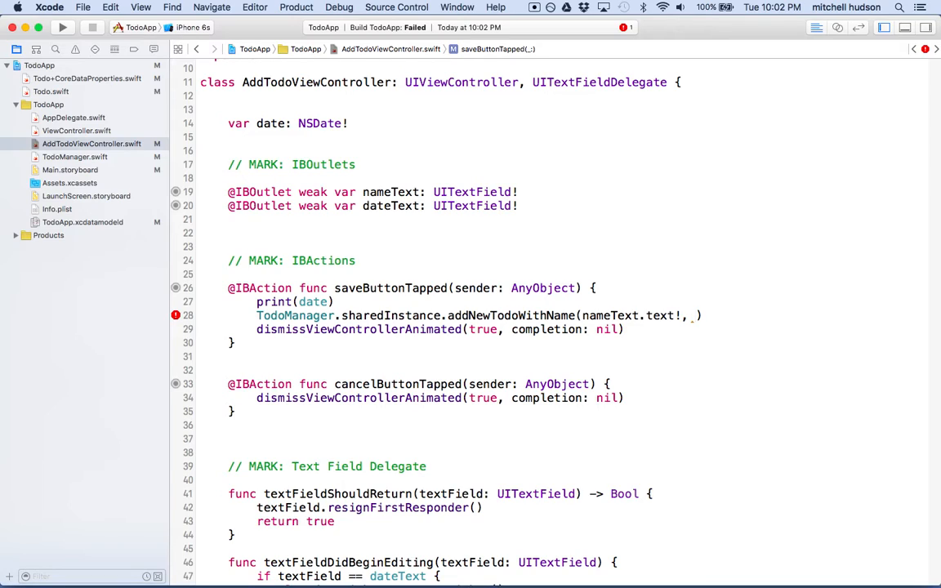
{"action": "type", "text": "date:"}
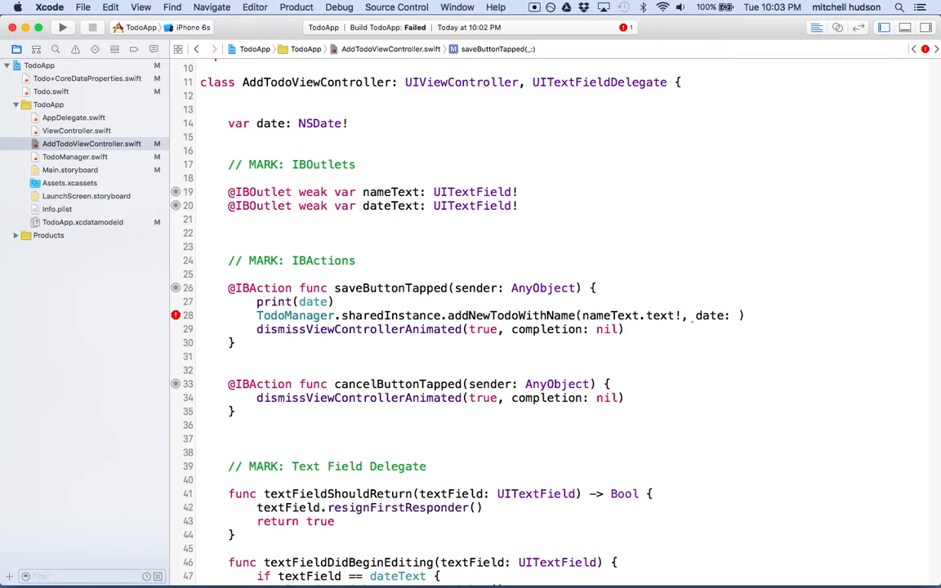
{"action": "type", "text": "date"}
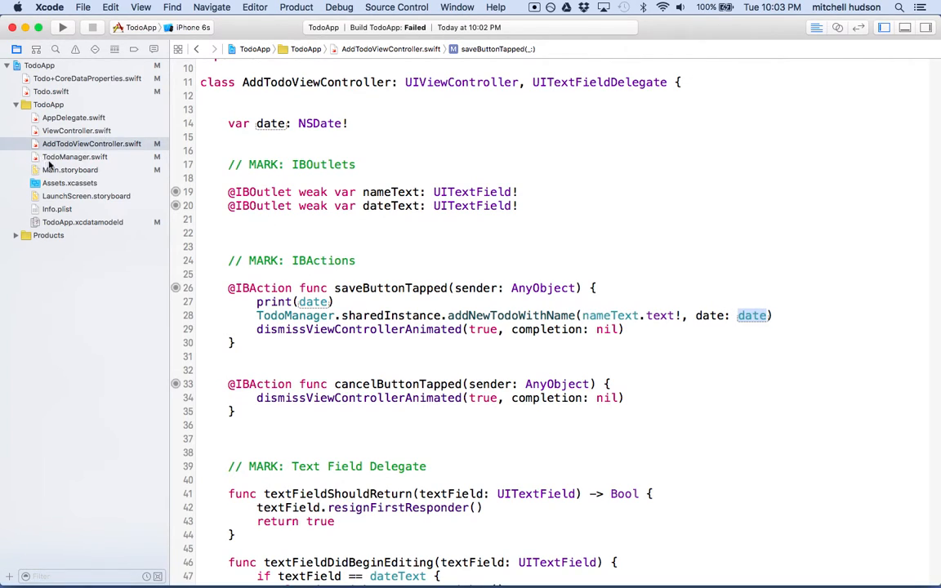
Add todo.date = date.timeIntervalSince1970 after todo.completed = false in TodoManager.swift
{"action": "left_click", "coordinate": [75, 157]}
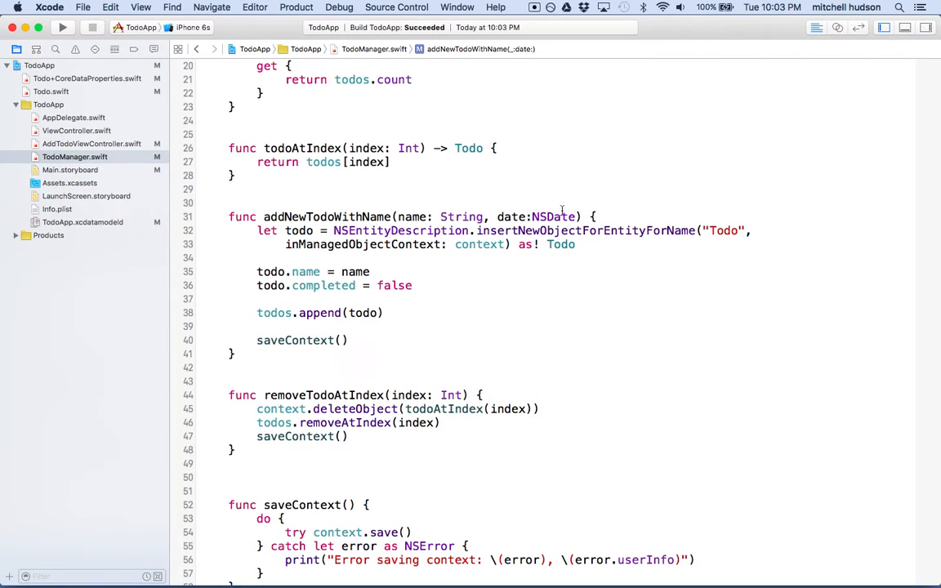
{"action": "double_click", "coordinate": [509, 216]}
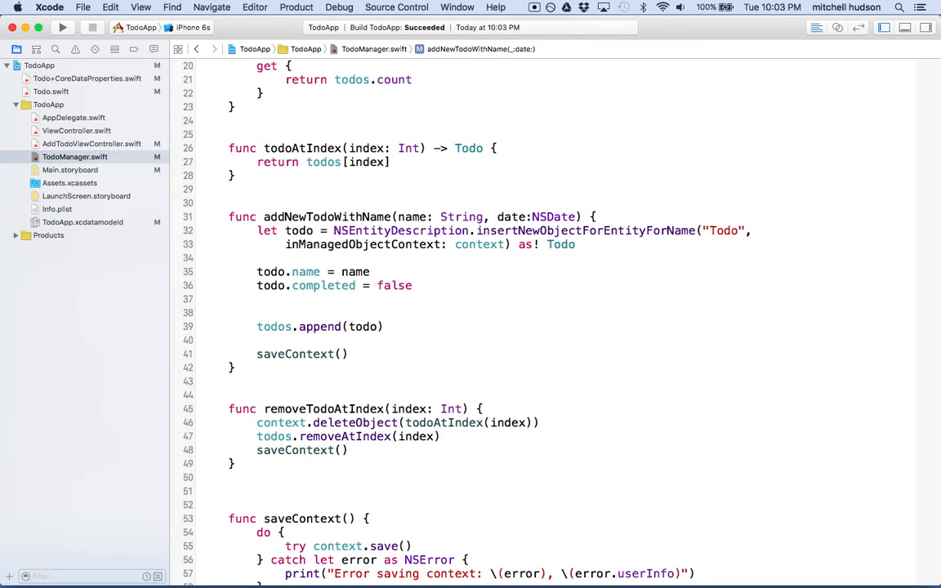
{"action": "type", "text": "todo"}
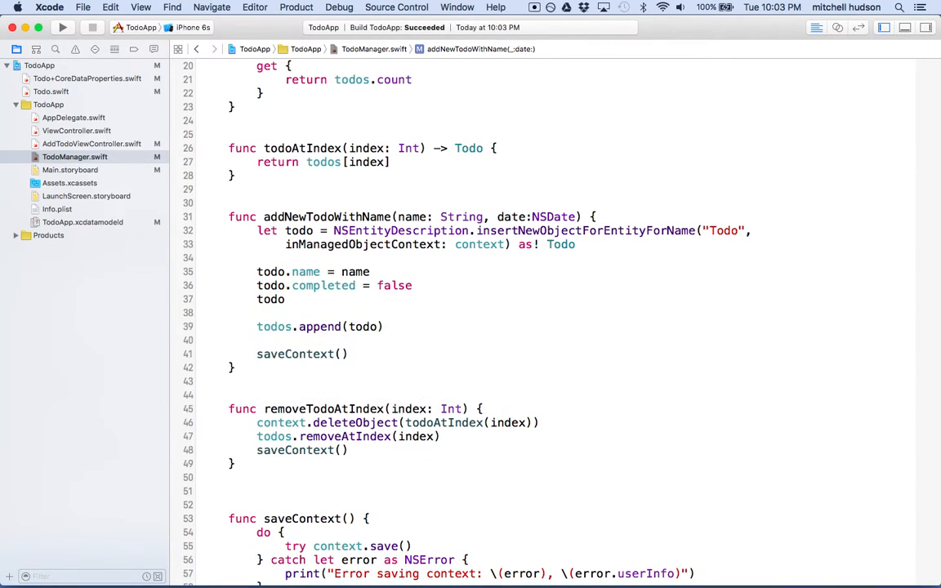
{"action": "left_click", "coordinate": [307, 299]}
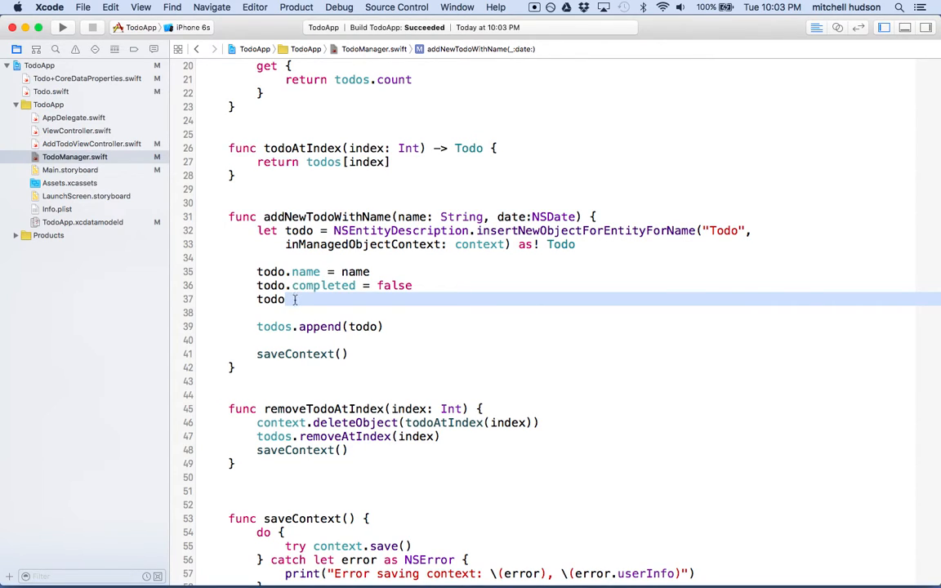
{"action": "type", "text": ".date"}
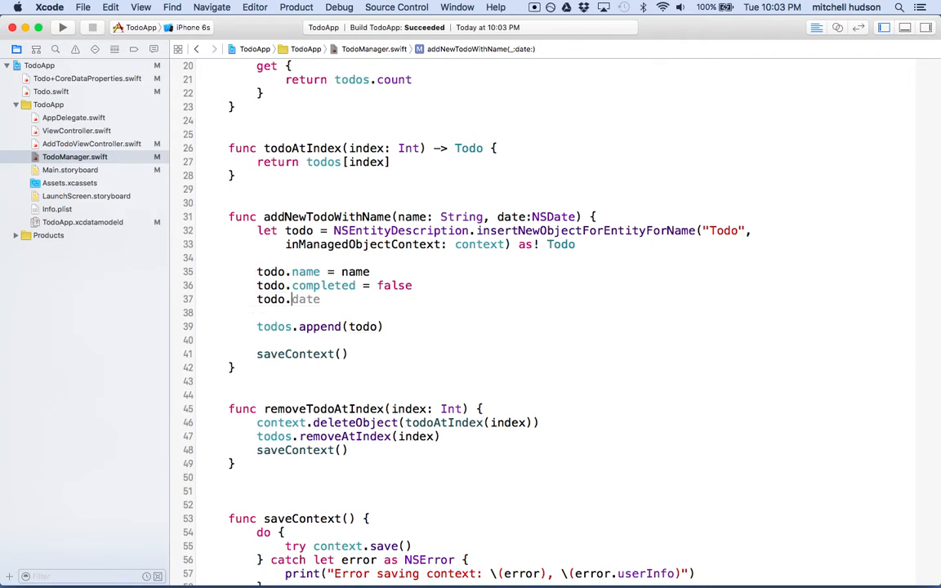
{"action": "type", "text": "date"}
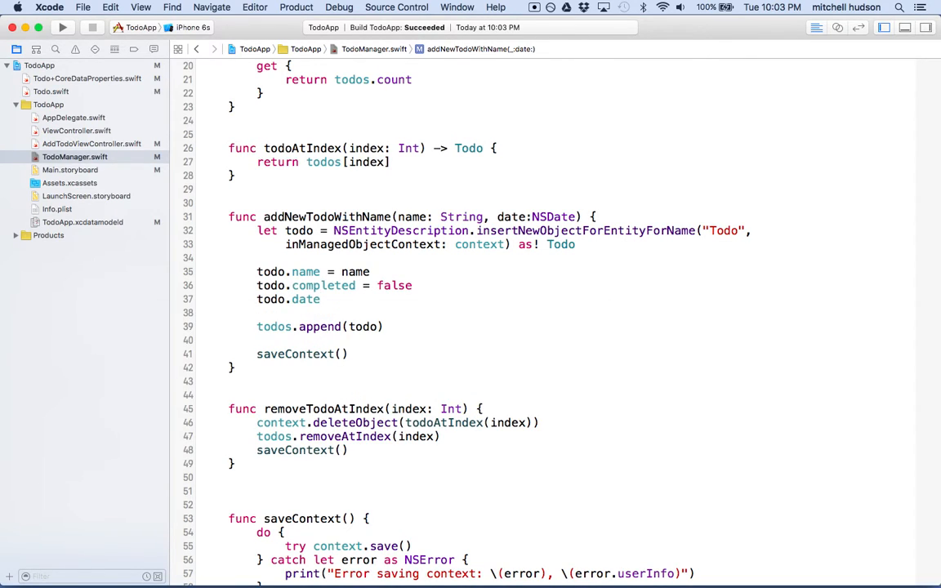
{"action": "left_click", "coordinate": [321, 299]}
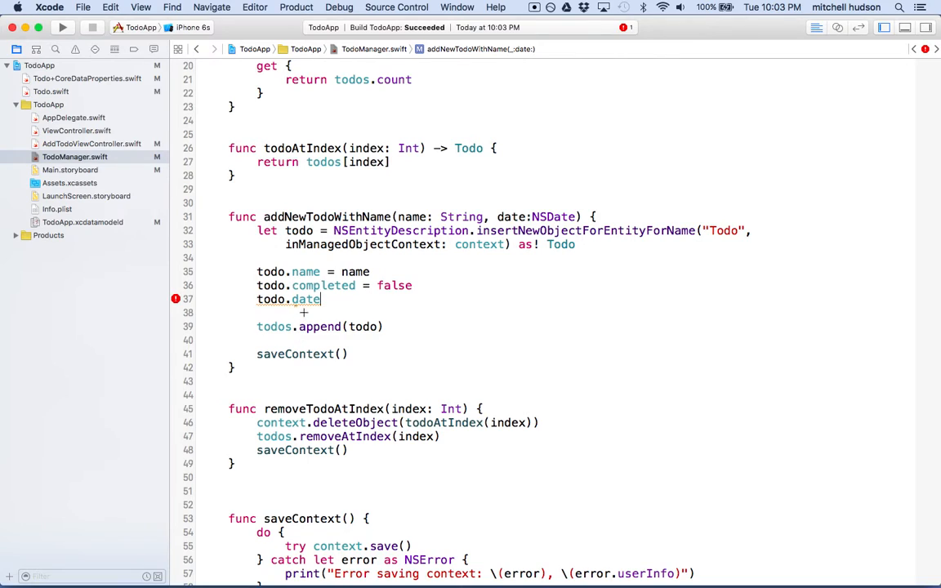
{"action": "mouse_move", "coordinate": [307, 298]}
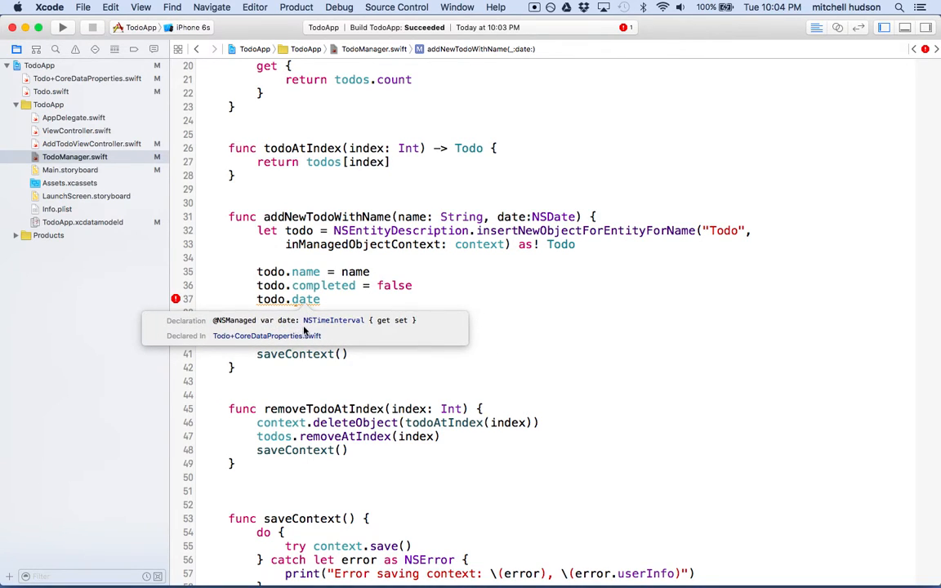
{"action": "mouse_move", "coordinate": [351, 327]}
{"action": "type", "text": " = date."}
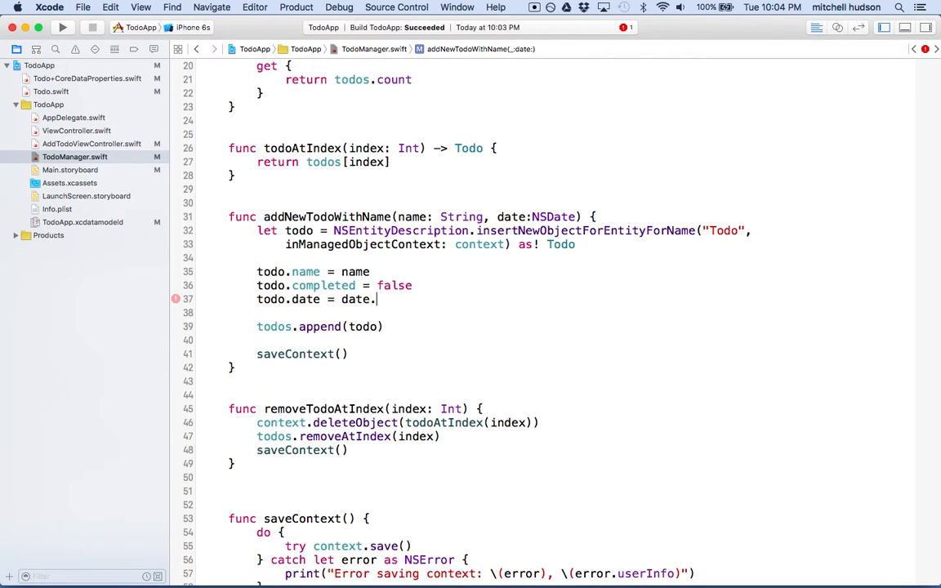
{"action": "type", "text": "compare"}
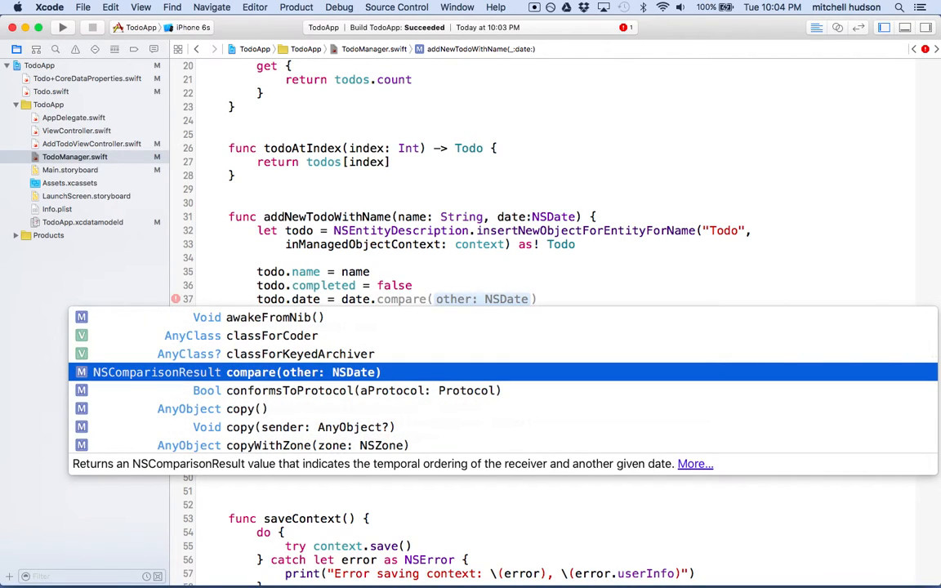
{"action": "type", "text": "t"}
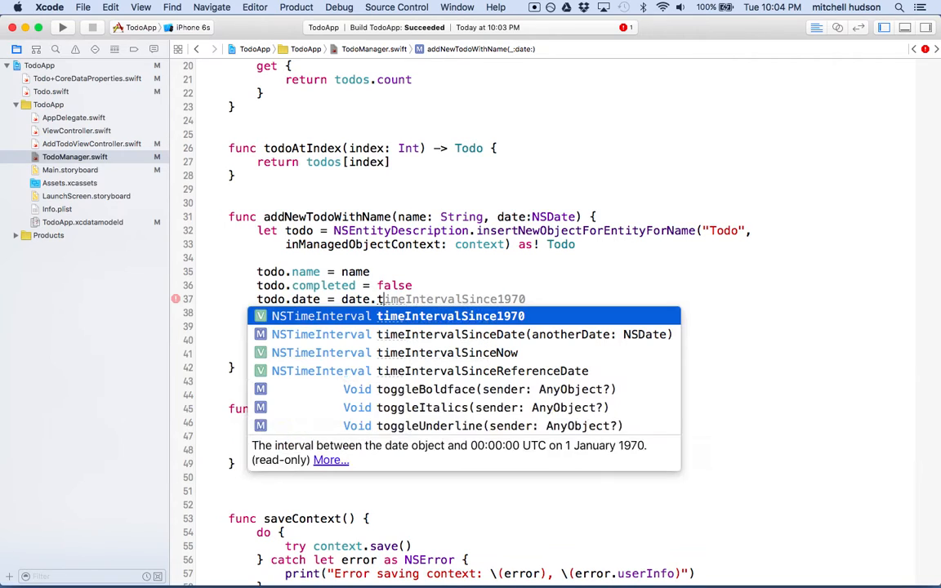
{"action": "key", "text": "Return"}
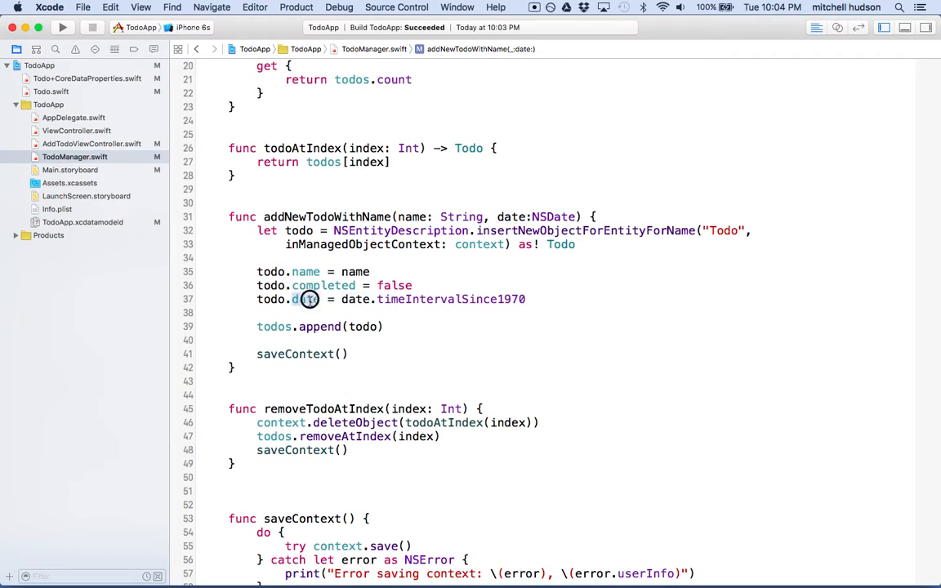
{"action": "double_click", "coordinate": [306, 299]}
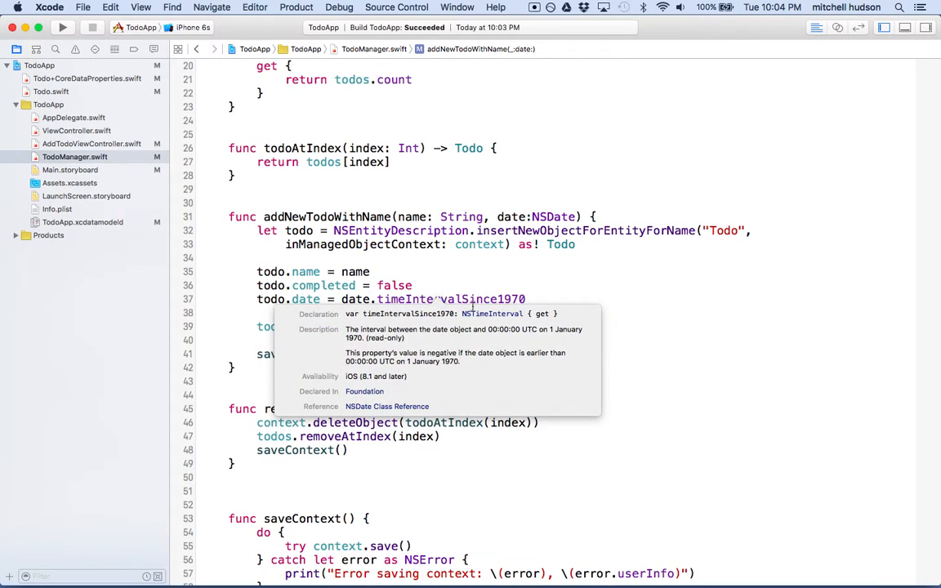
{"action": "mouse_move", "coordinate": [561, 291]}
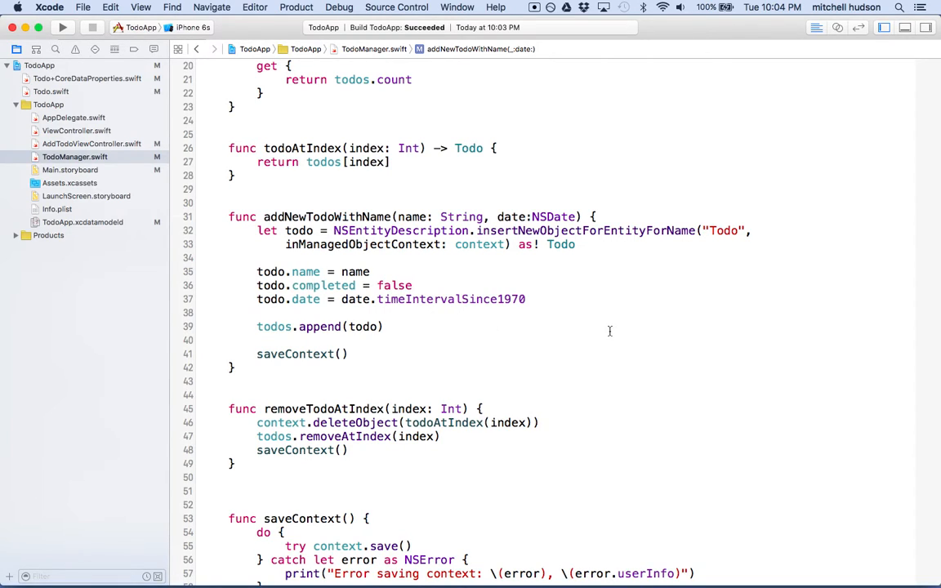
{"action": "mouse_move", "coordinate": [49, 31]}
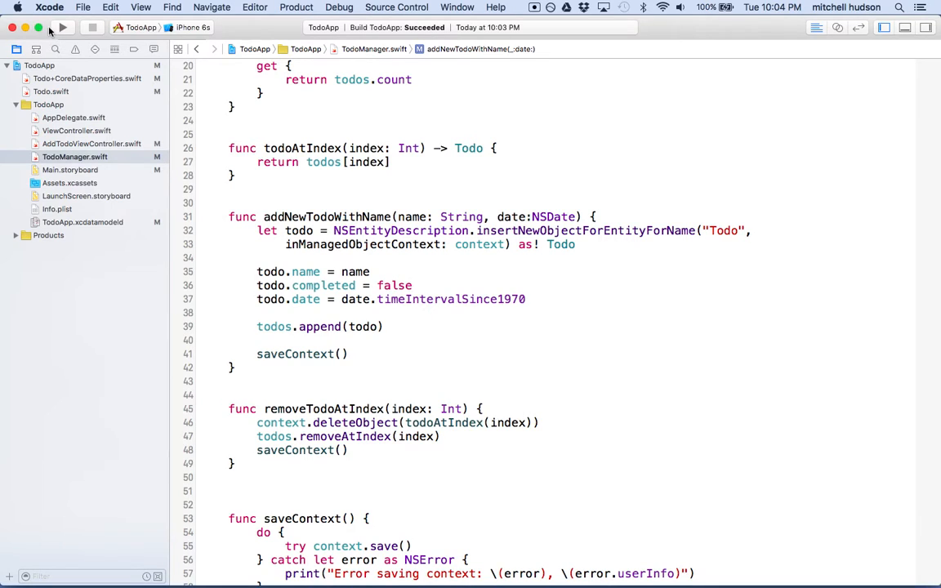
Run the app and add a todo named Draw Pictures in the Simulator
{"action": "left_click", "coordinate": [62, 27]}
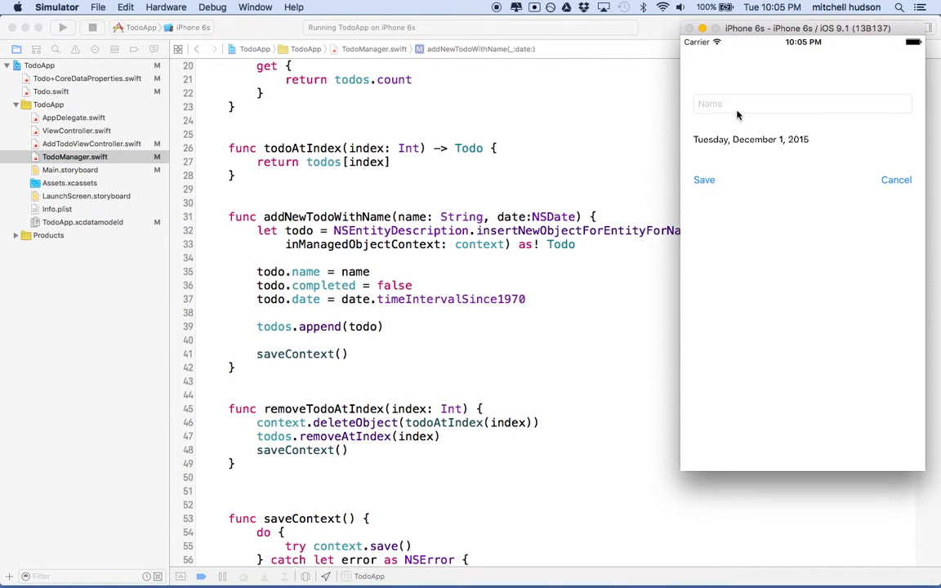
{"action": "left_click", "coordinate": [802, 104]}
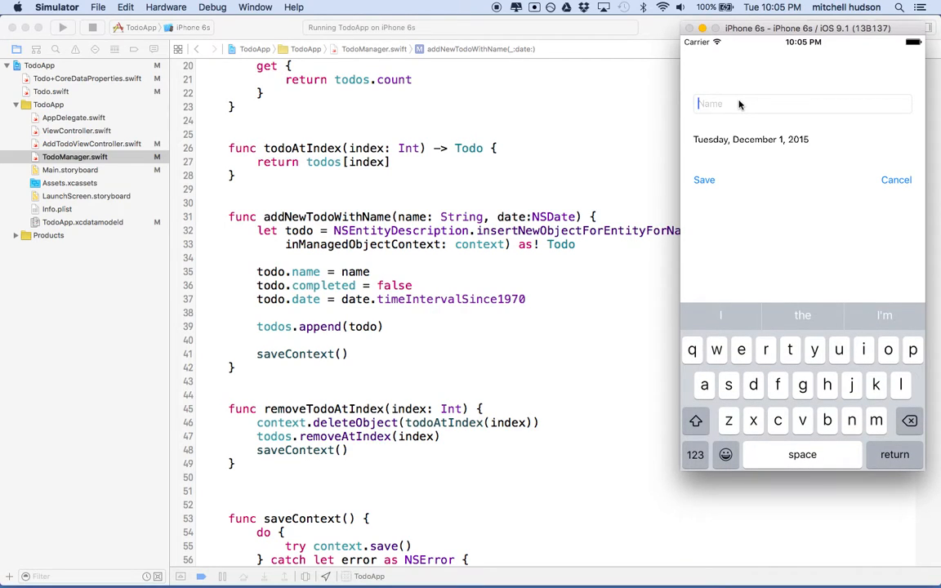
{"action": "type", "text": "Draw"}
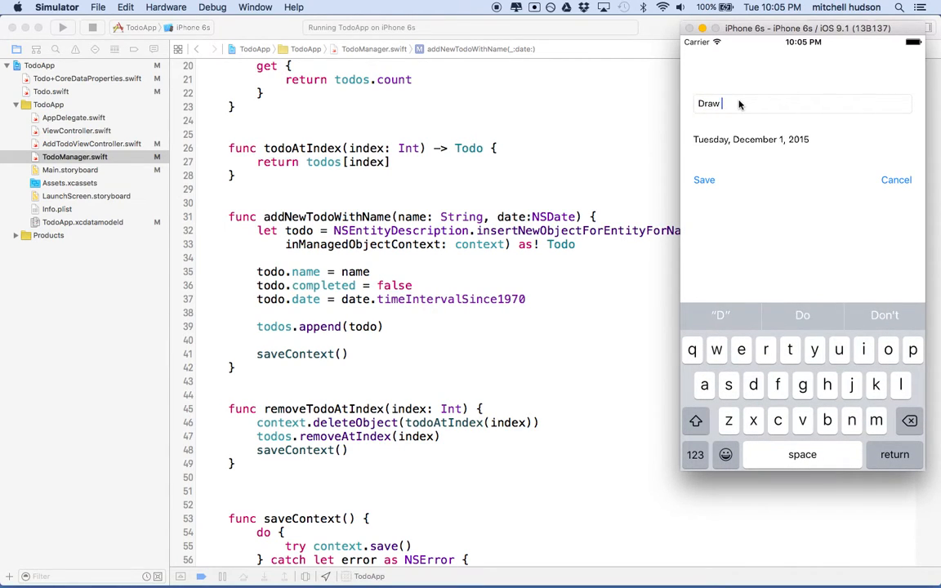
{"action": "type", "text": "Pictures"}
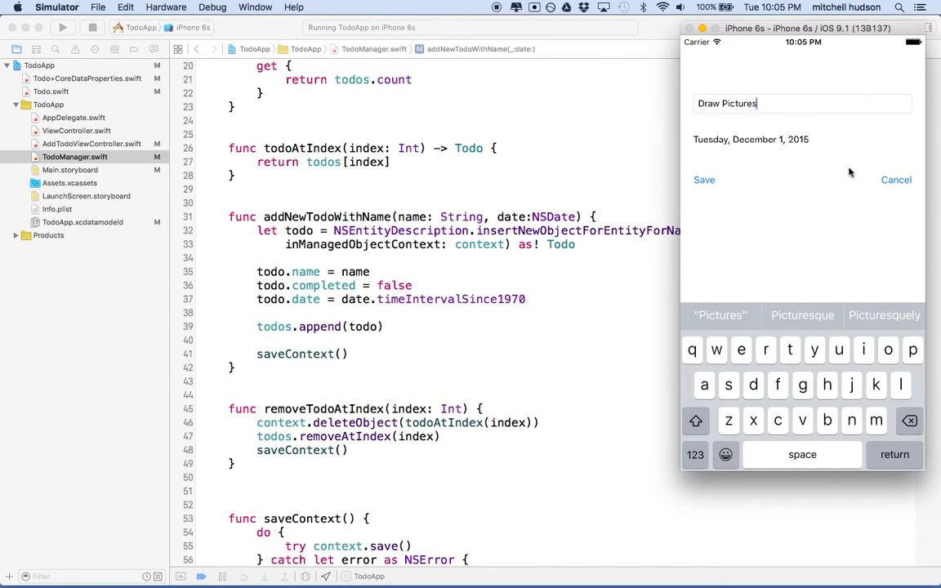
{"action": "left_click", "coordinate": [702, 179]}
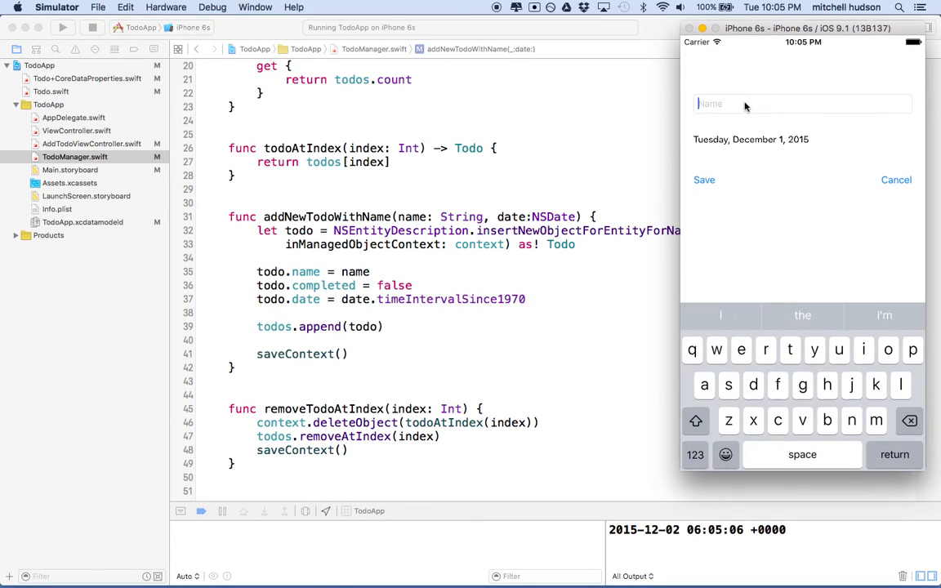
Add further todos Eat Soup and Make Shoes in the Simulator
{"action": "type", "text": "Eat"}
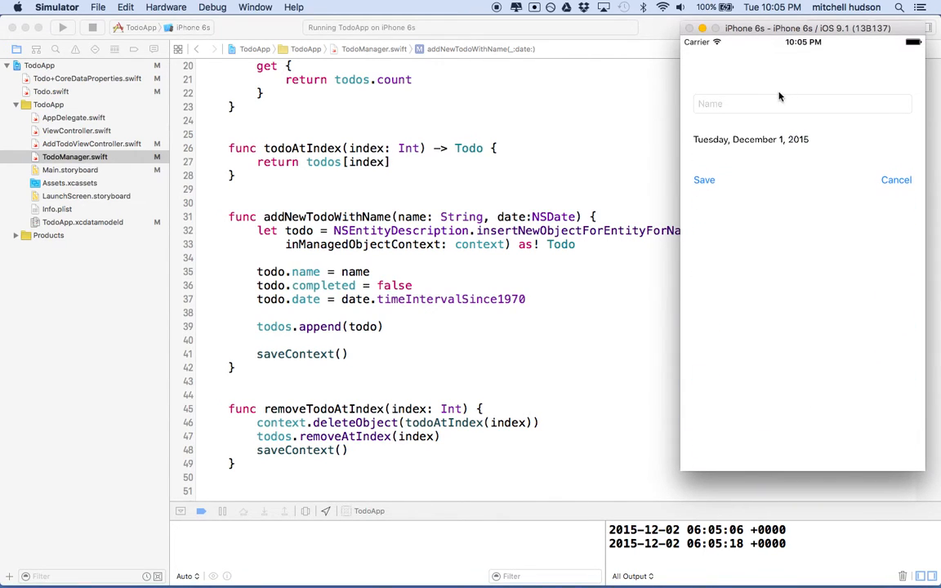
{"action": "left_click", "coordinate": [801, 104]}
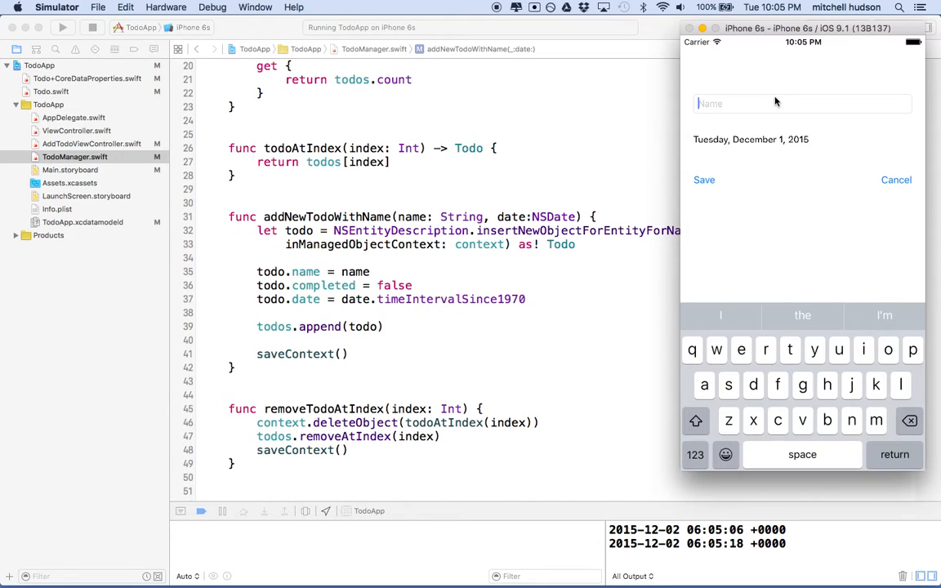
{"action": "type", "text": "Make"}
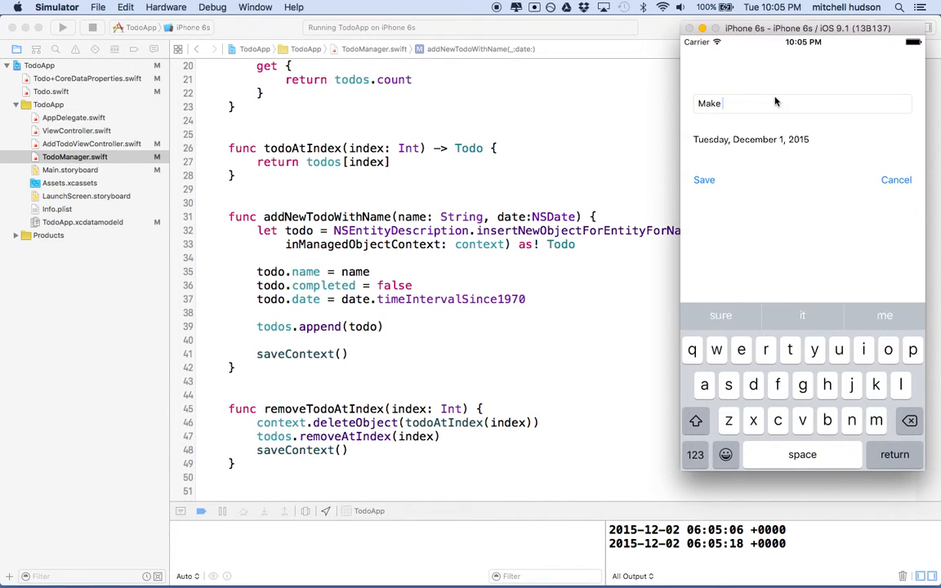
{"action": "type", "text": "Sho"}
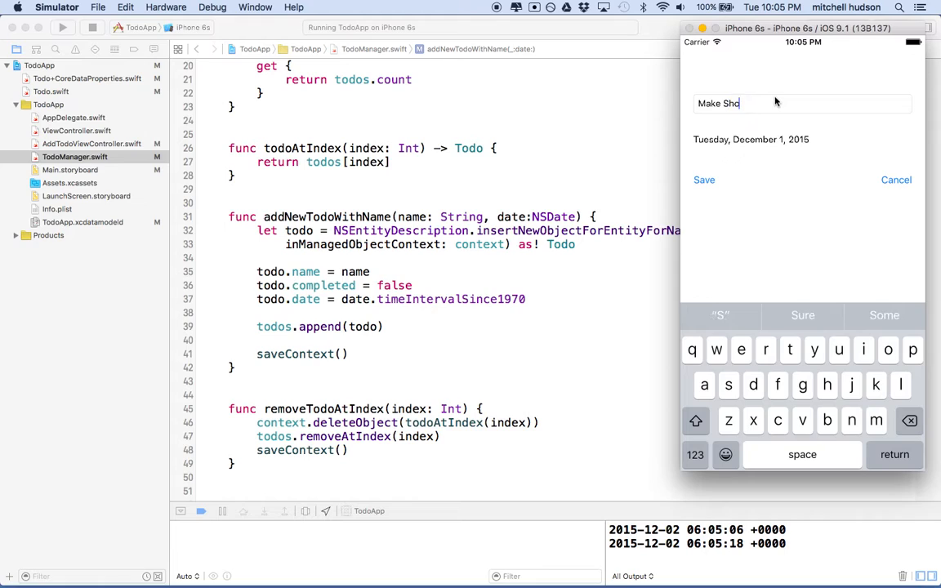
{"action": "type", "text": "es"}
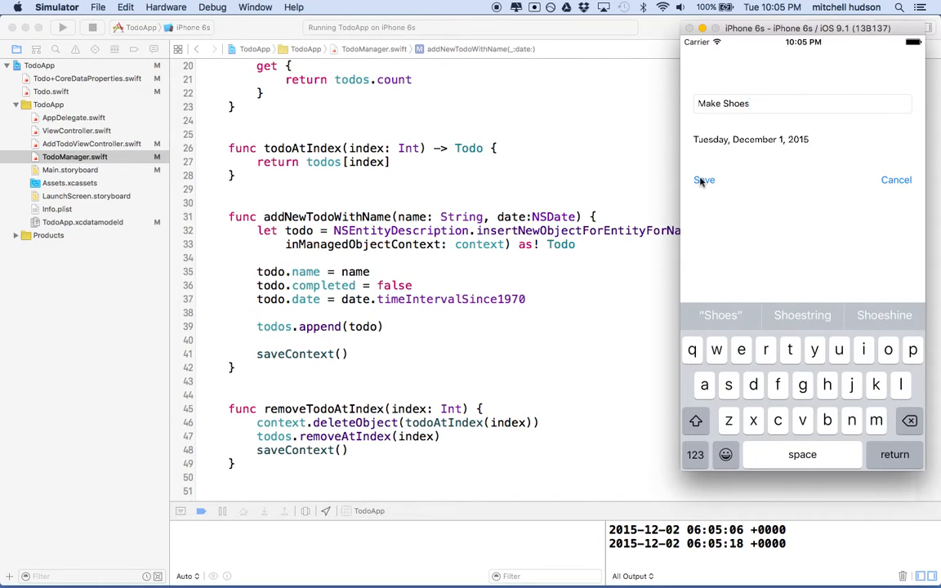
{"action": "left_click", "coordinate": [702, 180]}
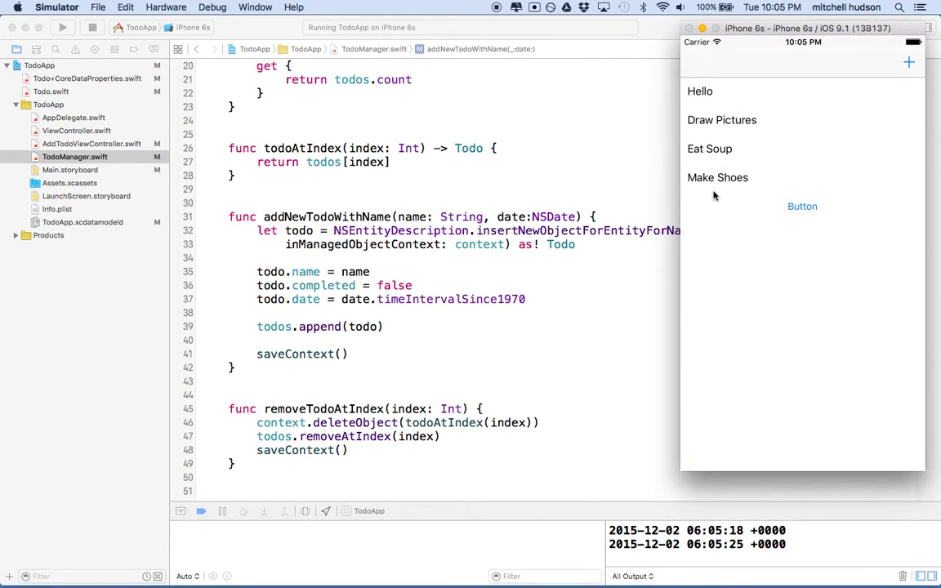
{"action": "mouse_move", "coordinate": [738, 176]}
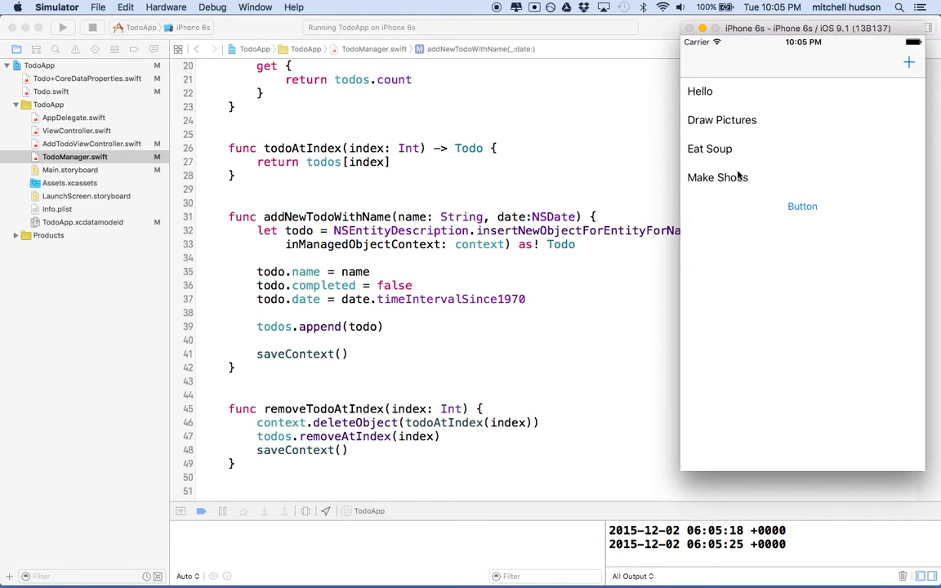
{"action": "mouse_move", "coordinate": [705, 176]}
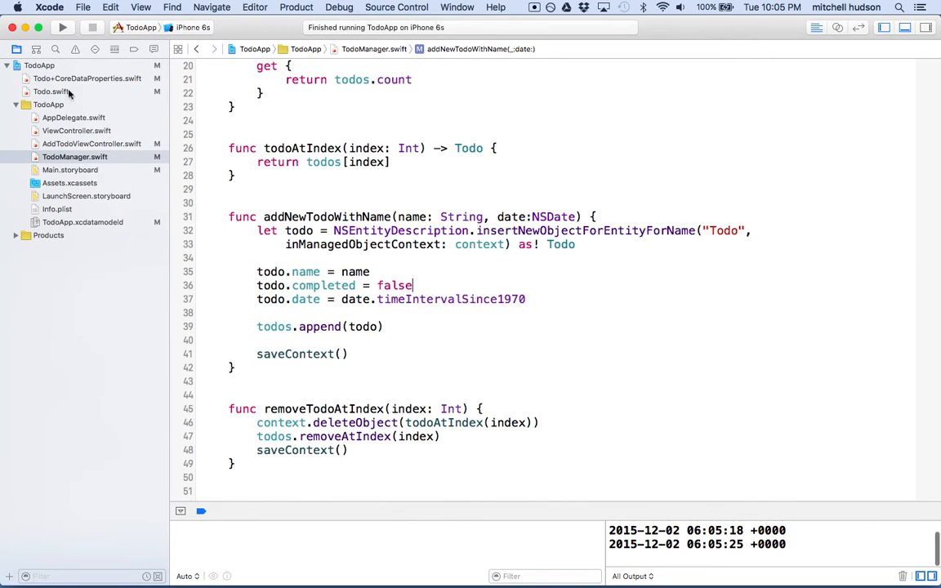
Switch to Main.storyboard to edit the todo list's prototype cell
{"action": "left_click", "coordinate": [69, 168]}
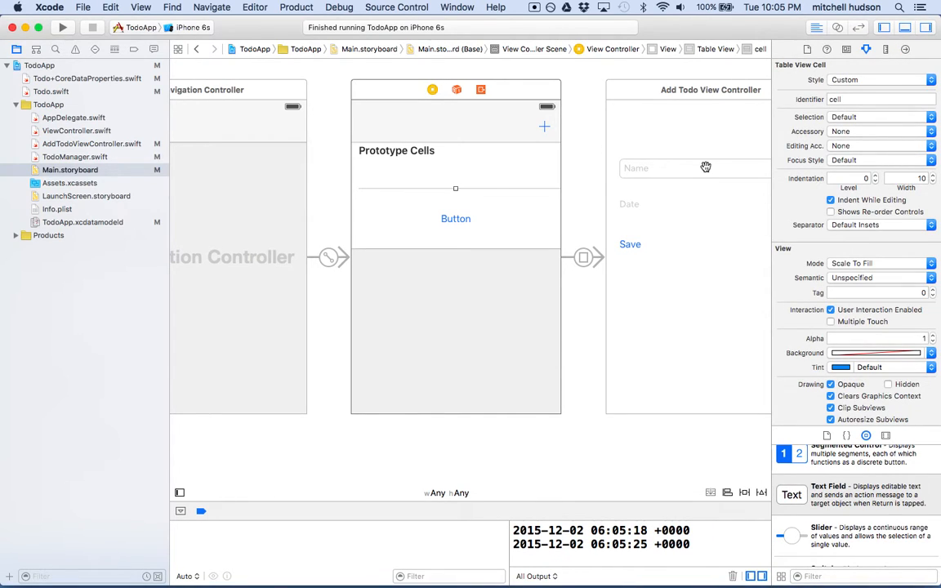
{"action": "mouse_move", "coordinate": [758, 145]}
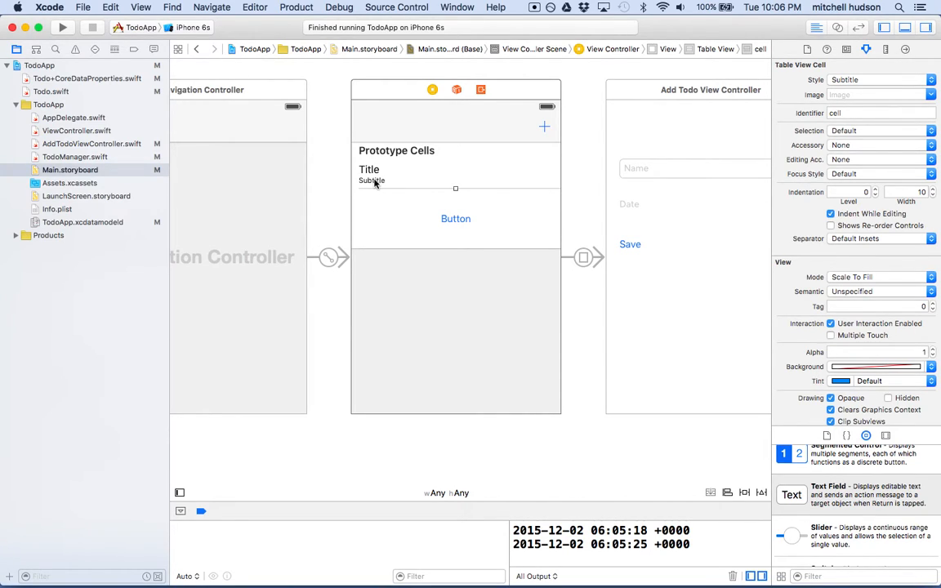
{"action": "mouse_move", "coordinate": [353, 183]}
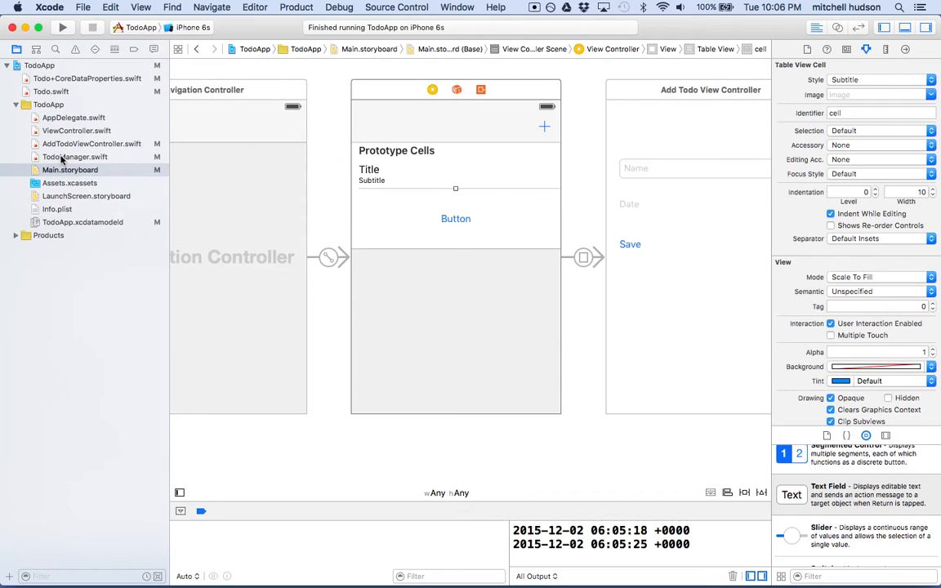
In ViewController.swift's cellForRowAtIndexPath, add let formatter = NSDateFormatter() with dateStyle .FullStyle
{"action": "left_click", "coordinate": [77, 131]}
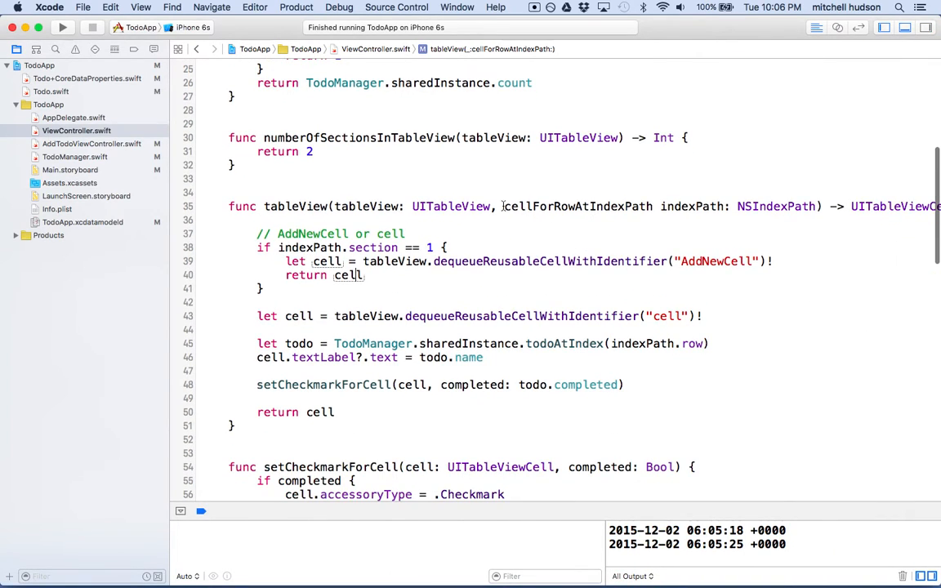
{"action": "double_click", "coordinate": [578, 206]}
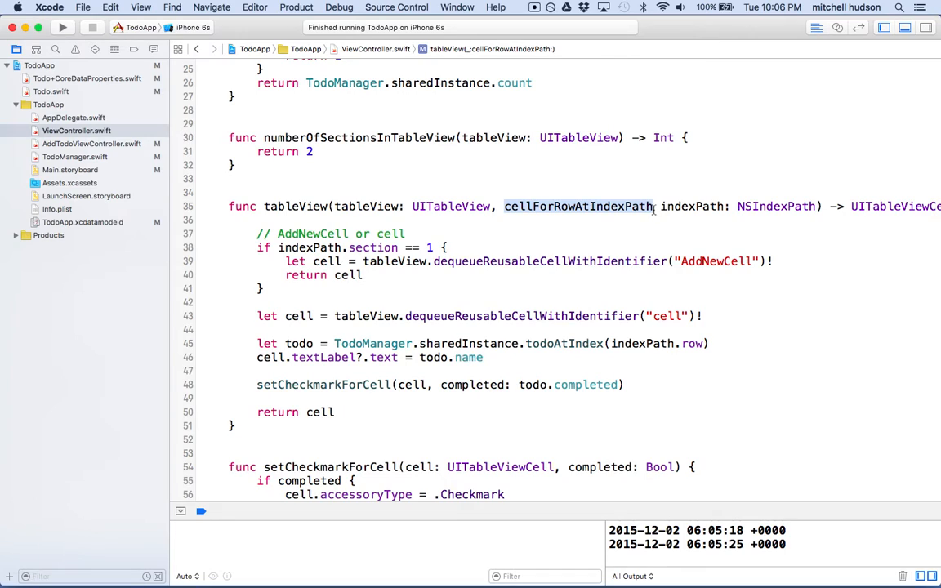
{"action": "scroll", "scroll_direction": "down", "scroll_amount": 3}
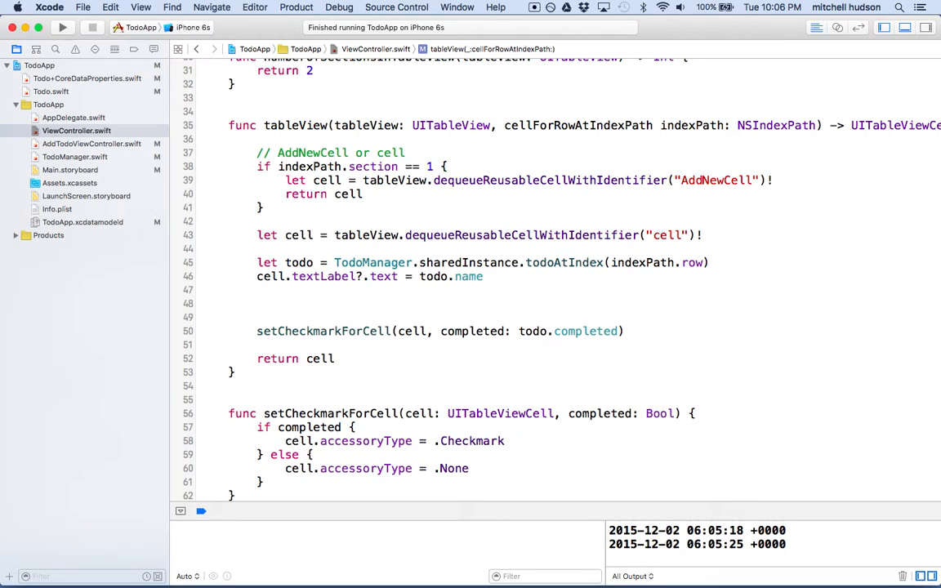
{"action": "type", "text": "let"}
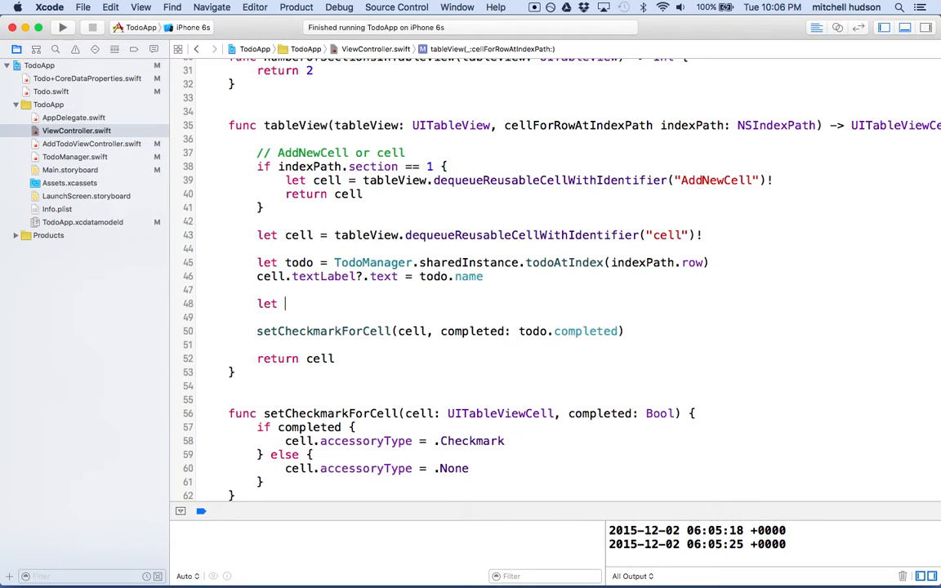
{"action": "type", "text": "formatter = NSDateFormatter("}
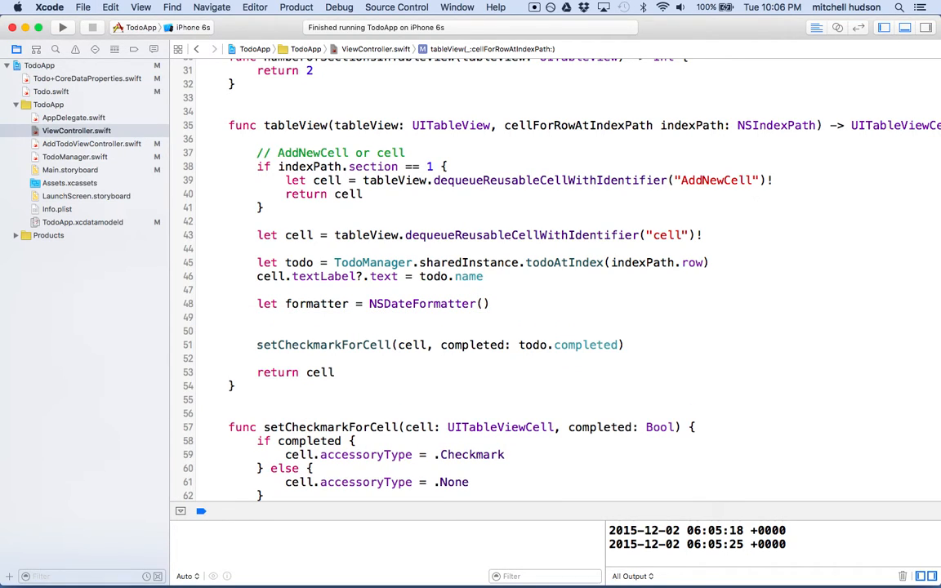
{"action": "type", "text": "formatter.dateStyle = ."}
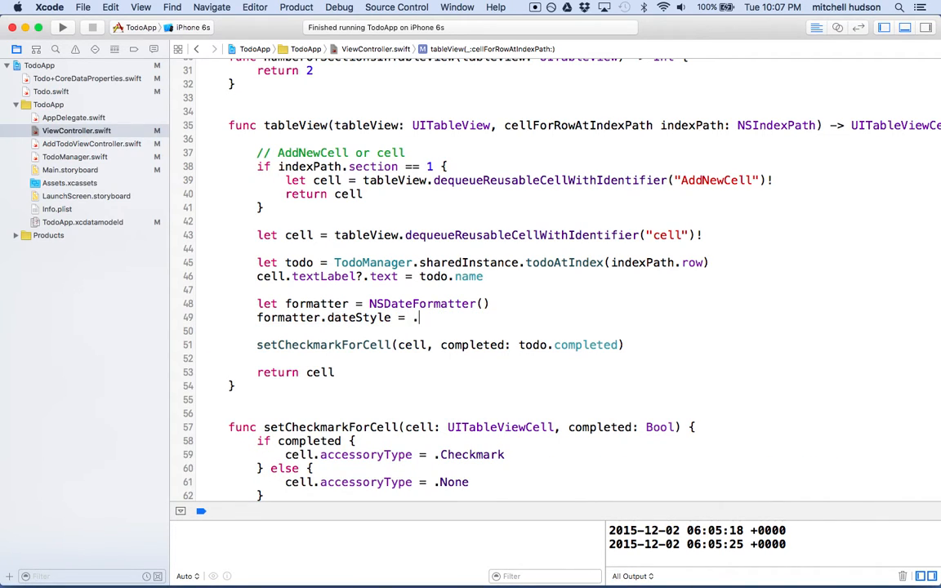
{"action": "type", "text": "FullStyle"}
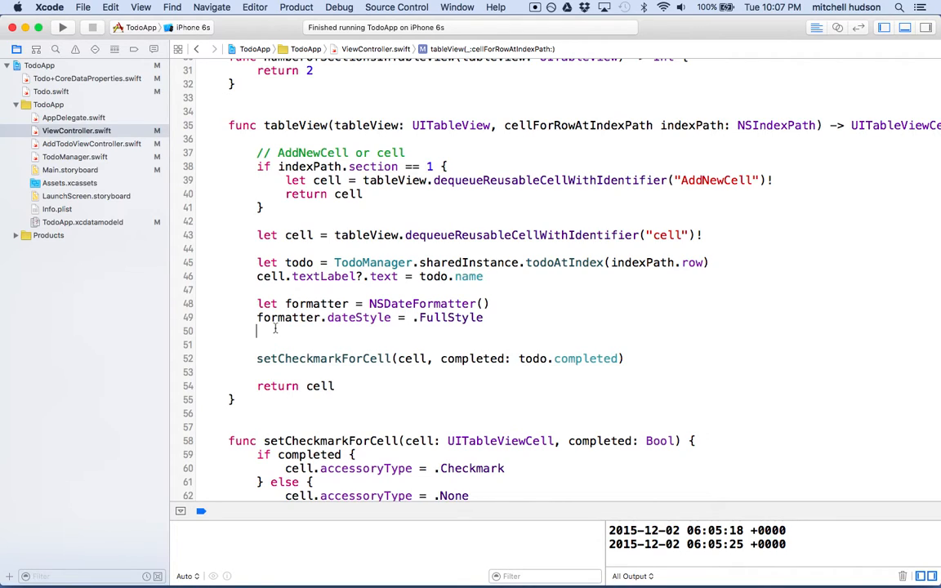
Add let date = NSDate(timeIntervalSince1970: todo.date) and set cell.detailTextLabel?.text to formatter.stringFromDate(date)
{"action": "type", "text": "let"}
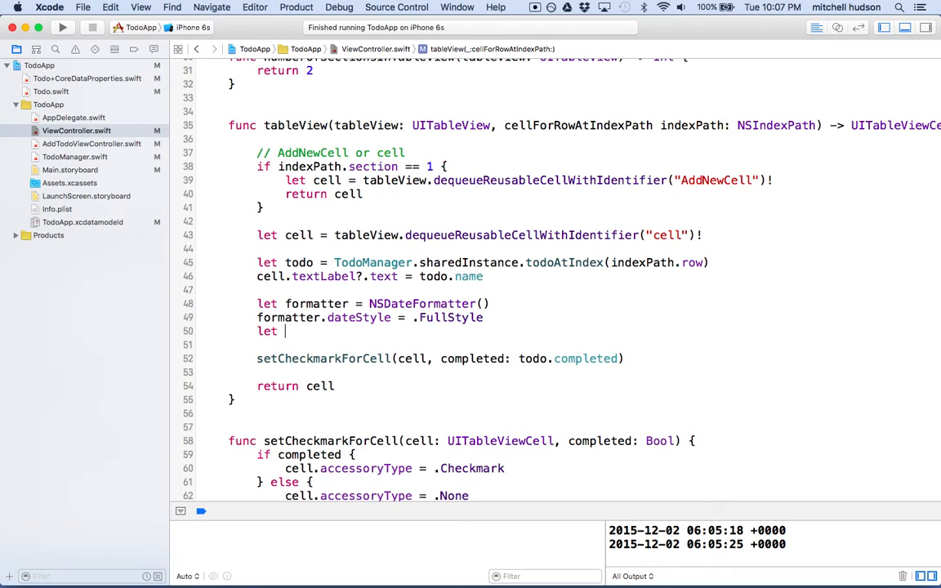
{"action": "type", "text": "date = NSDate("}
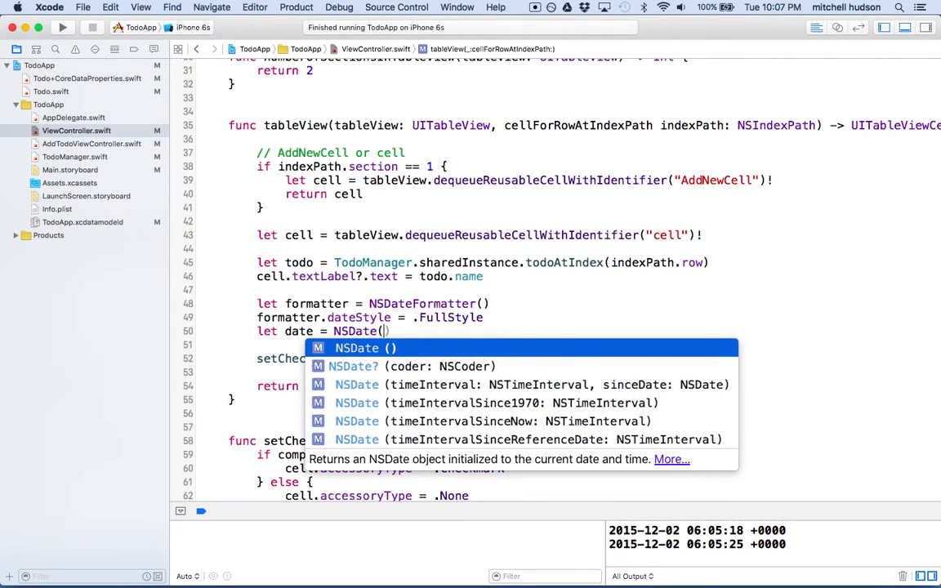
{"action": "mouse_move", "coordinate": [388, 366]}
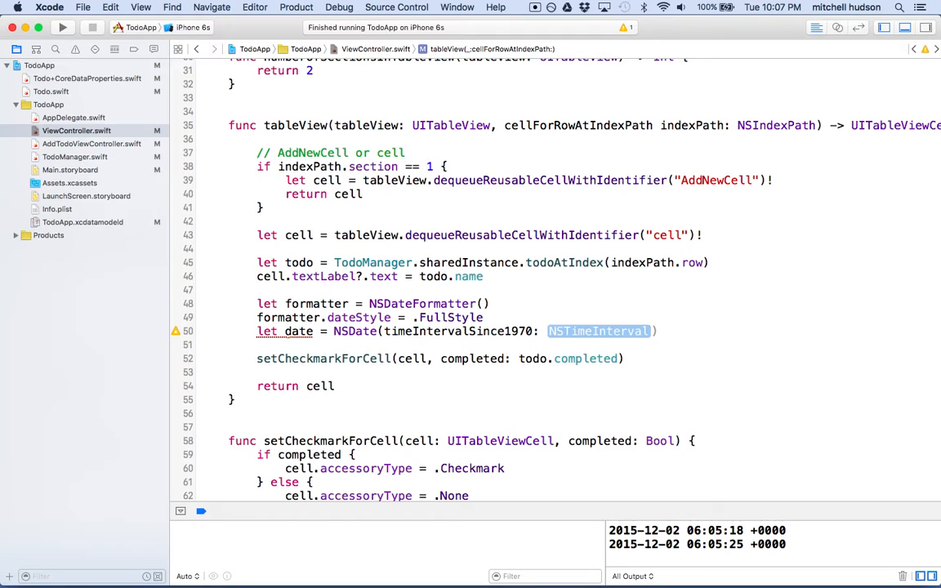
{"action": "type", "text": "todo.da"}
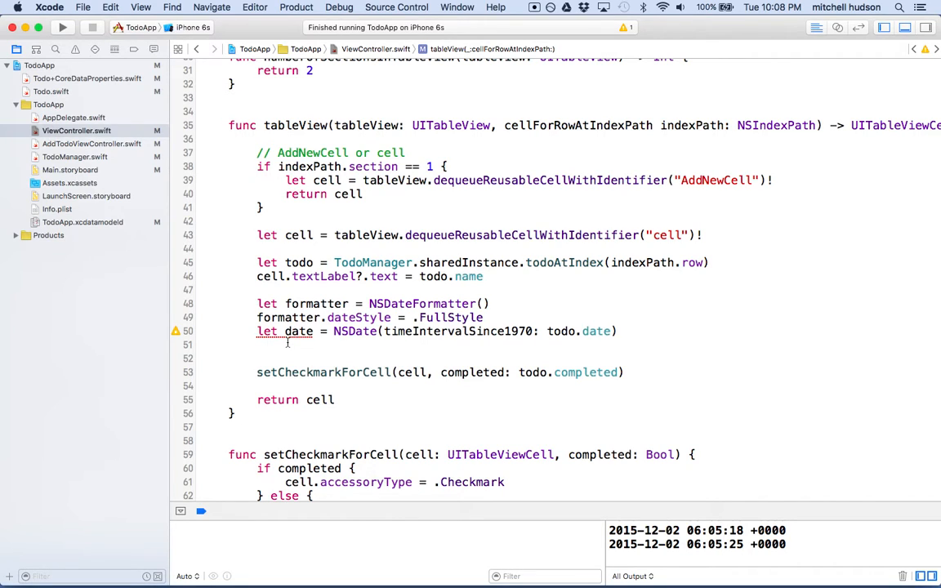
{"action": "type", "text": "cell.endEditing("}
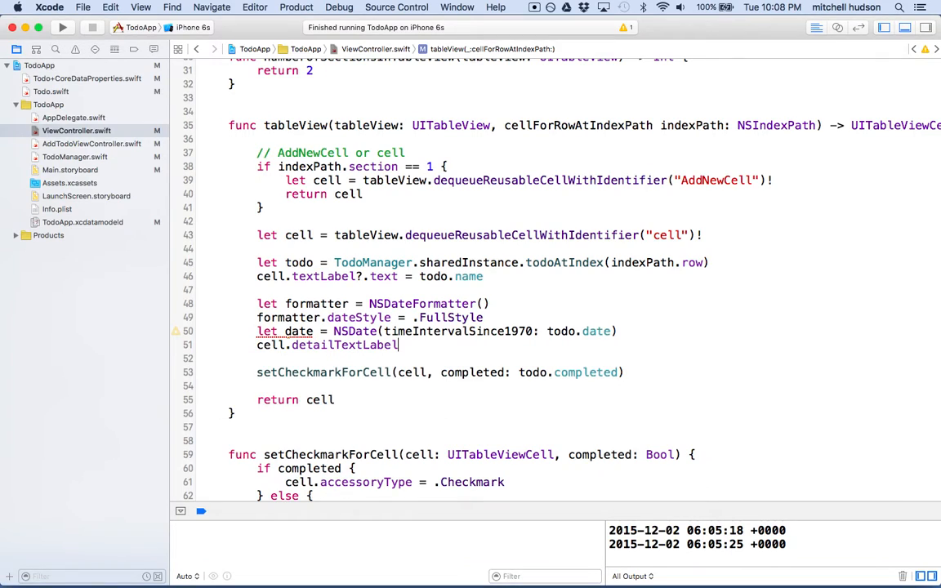
{"action": "type", "text": "?.text ="}
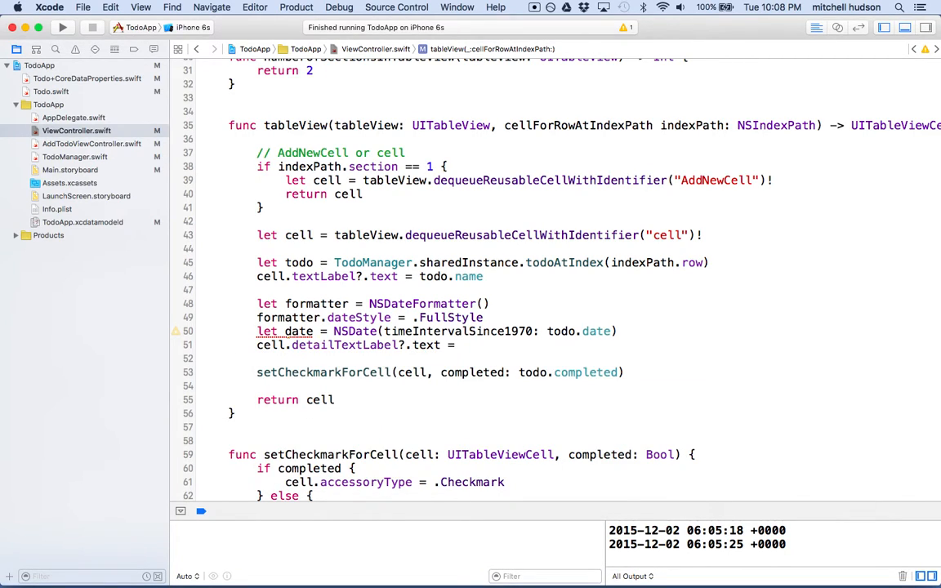
{"action": "type", "text": "formatter.stringFromDate(date"}
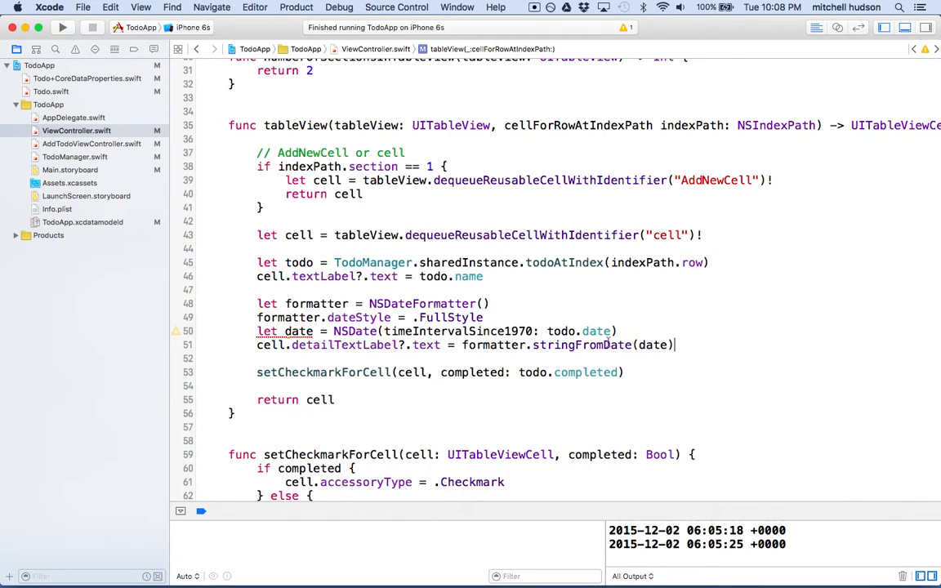
{"action": "double_click", "coordinate": [653, 344]}
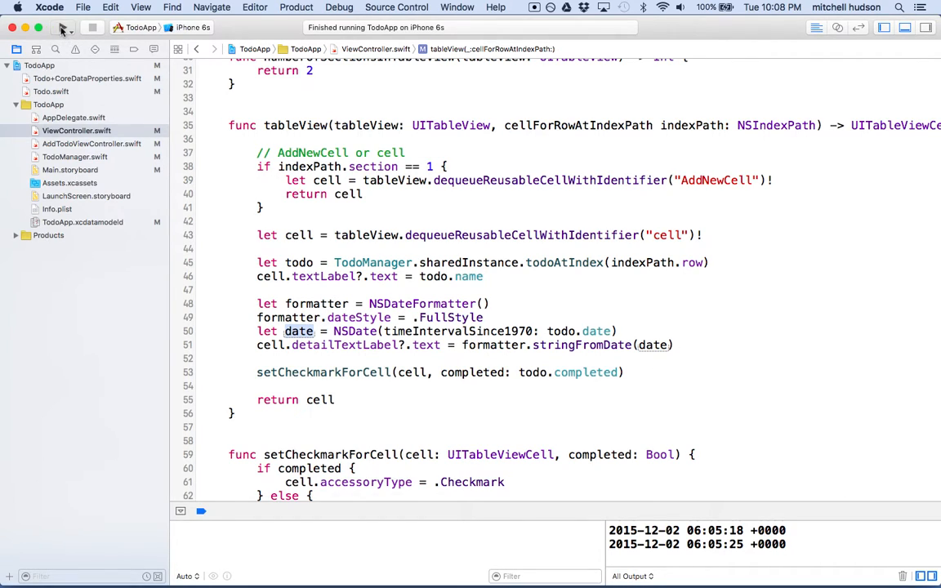
Run the rebuilt app so each todo shows its full-style date subtitle in the Simulator
{"action": "left_click", "coordinate": [62, 26]}
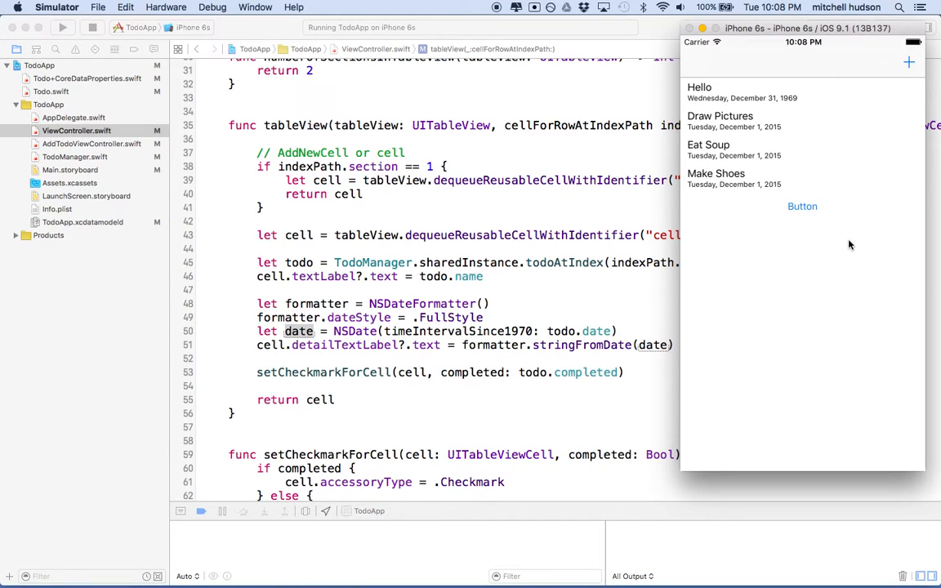
{"action": "mouse_move", "coordinate": [709, 104]}
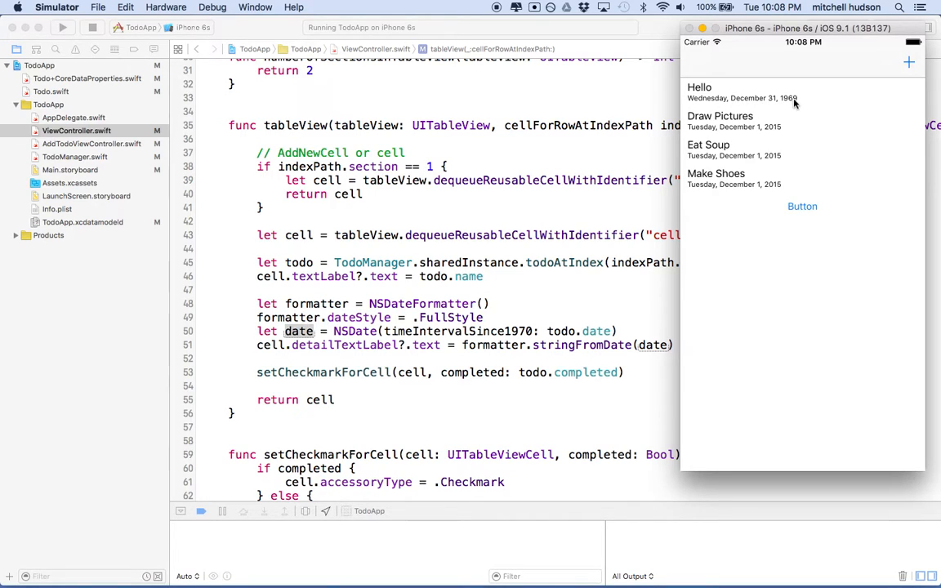
{"action": "mouse_move", "coordinate": [694, 134]}
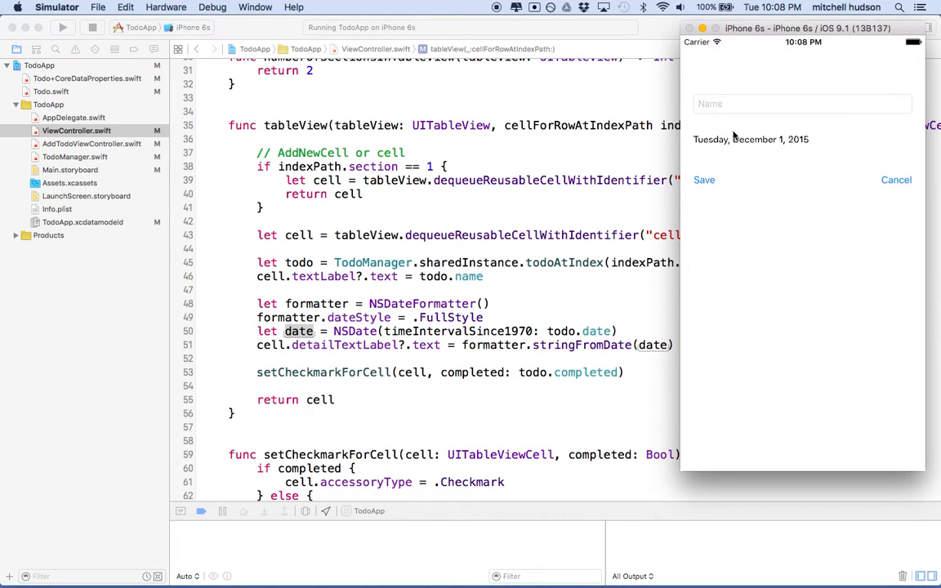
Add a todo named Take the Day off dated December 5, 2015 and save it
{"action": "left_click", "coordinate": [800, 104]}
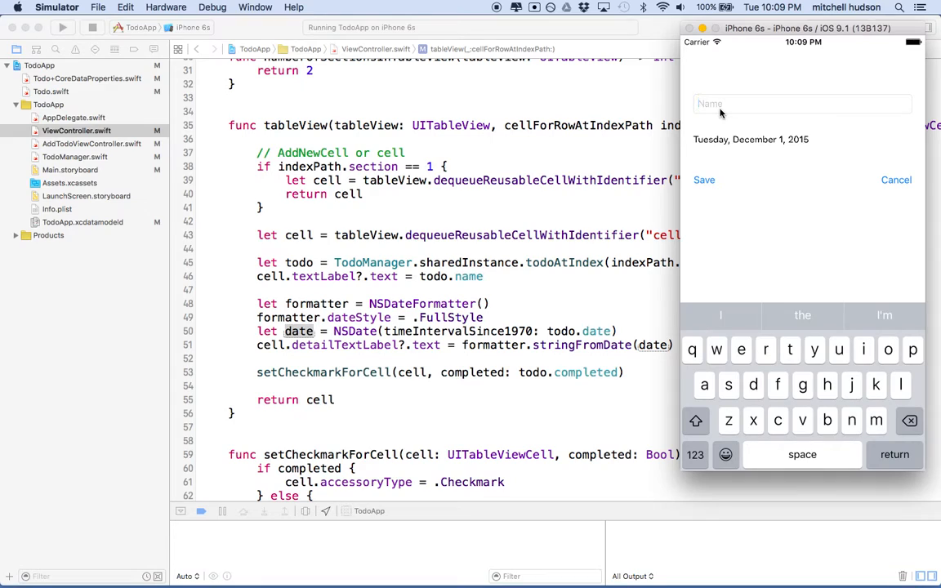
{"action": "type", "text": "T"}
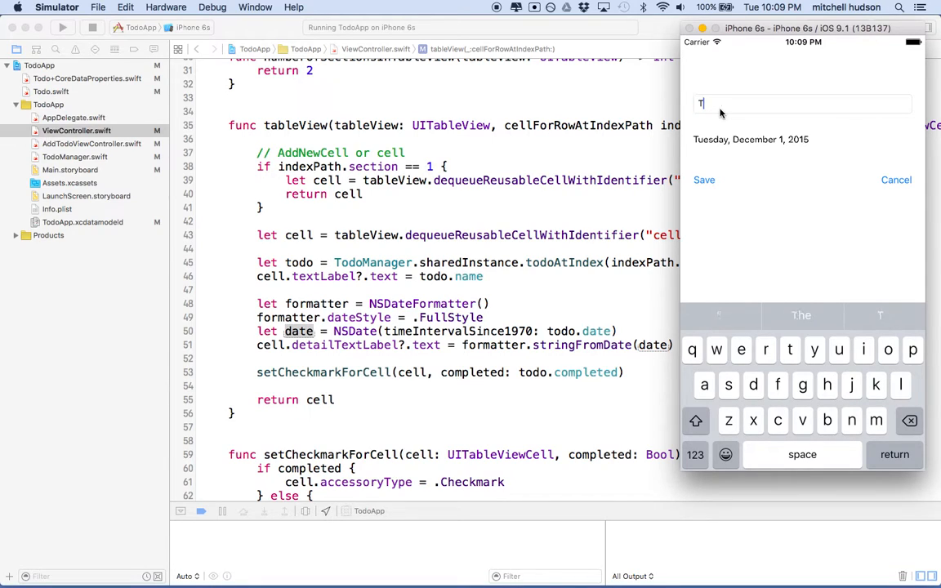
{"action": "type", "text": "ake the Day off"}
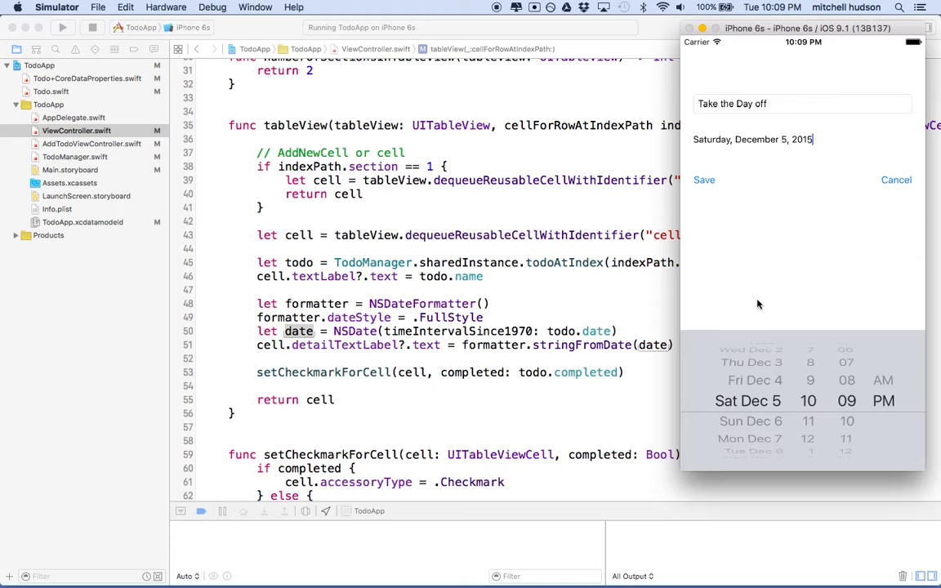
{"action": "mouse_move", "coordinate": [750, 186]}
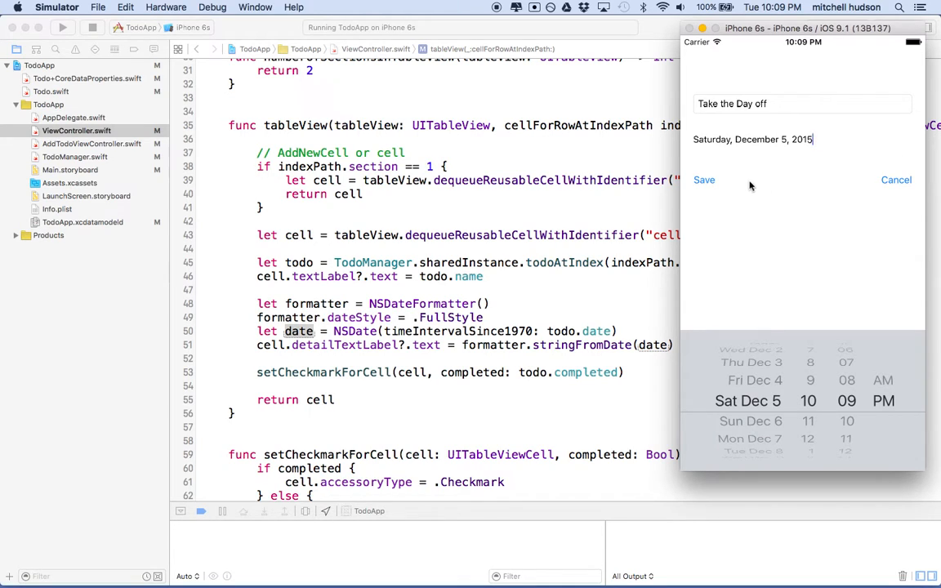
{"action": "left_click", "coordinate": [702, 180]}
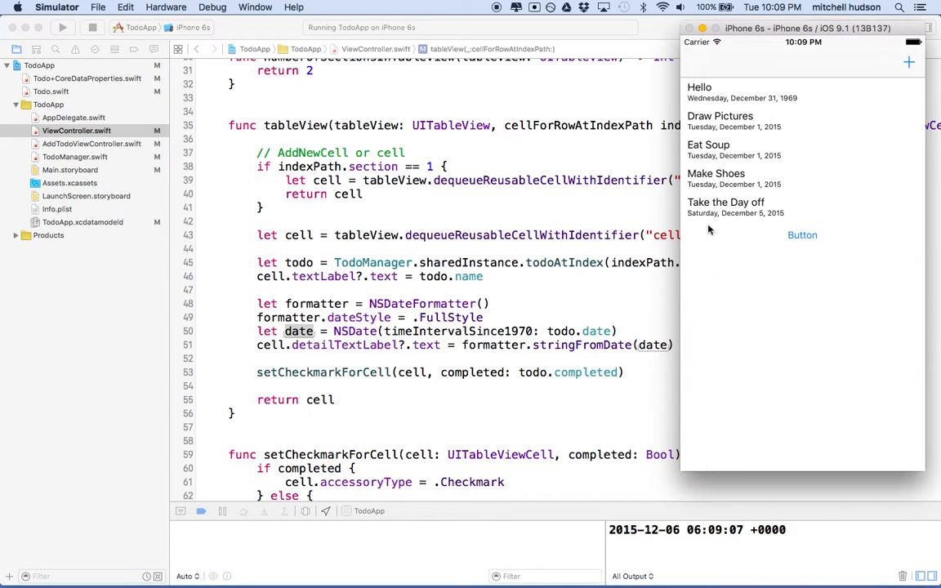
{"action": "mouse_move", "coordinate": [764, 209]}
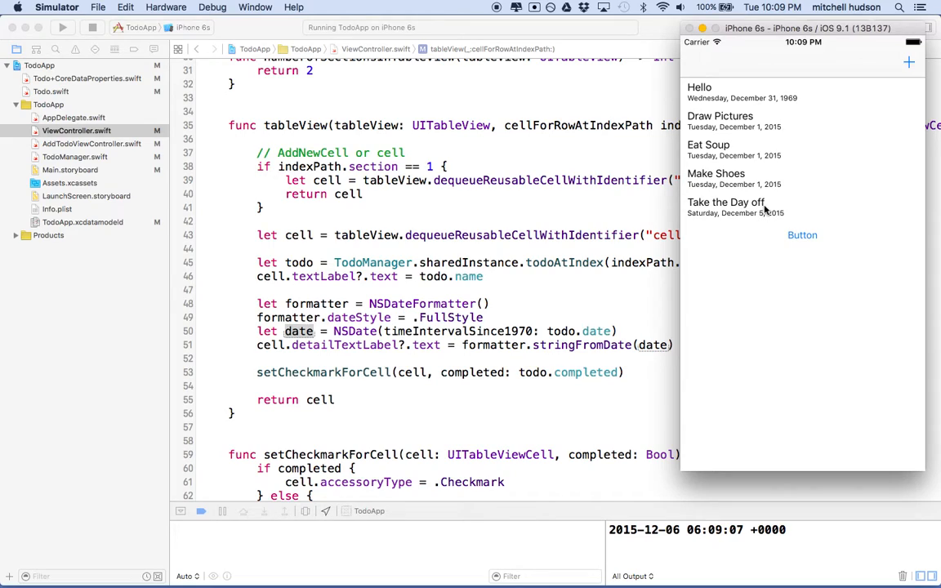
{"action": "mouse_move", "coordinate": [774, 248]}
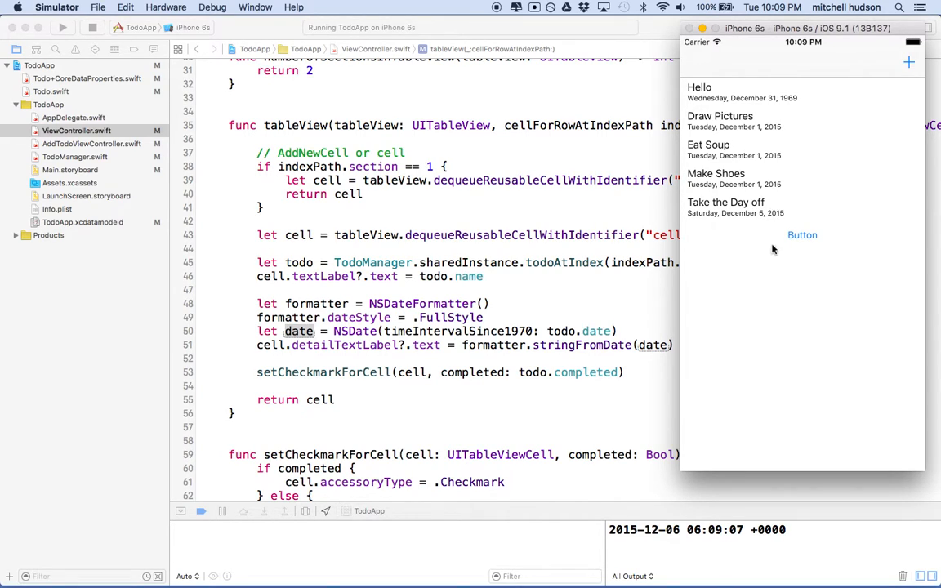
{"action": "mouse_move", "coordinate": [774, 227]}
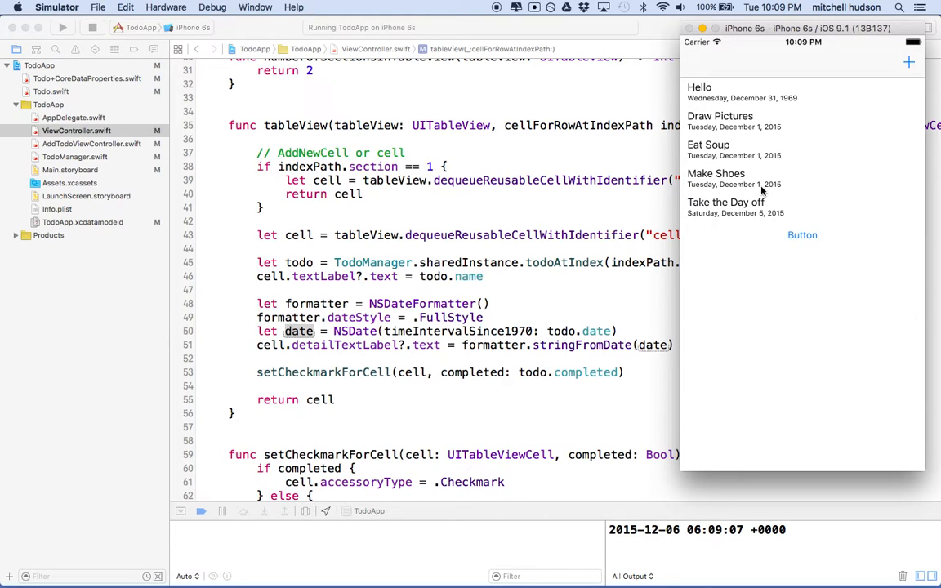
{"action": "mouse_move", "coordinate": [725, 202]}
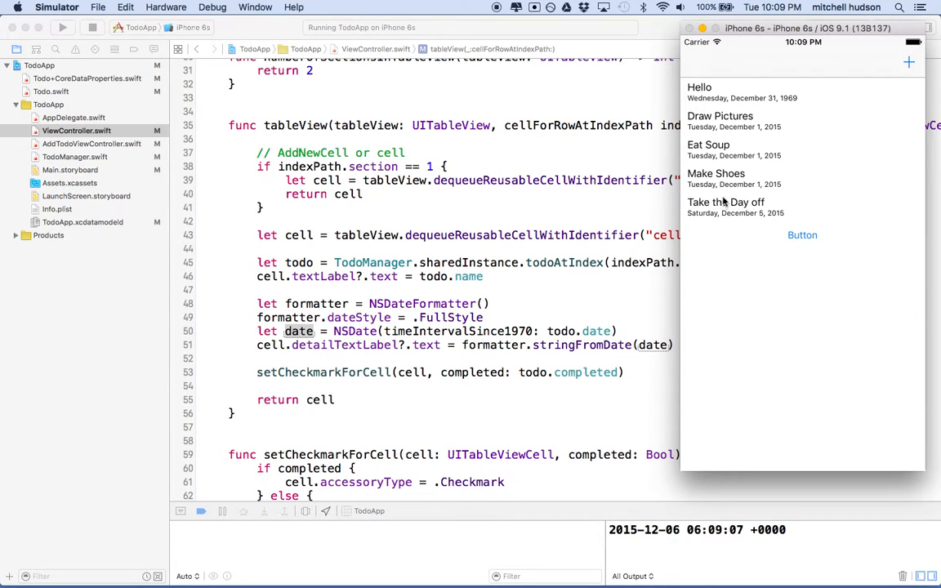